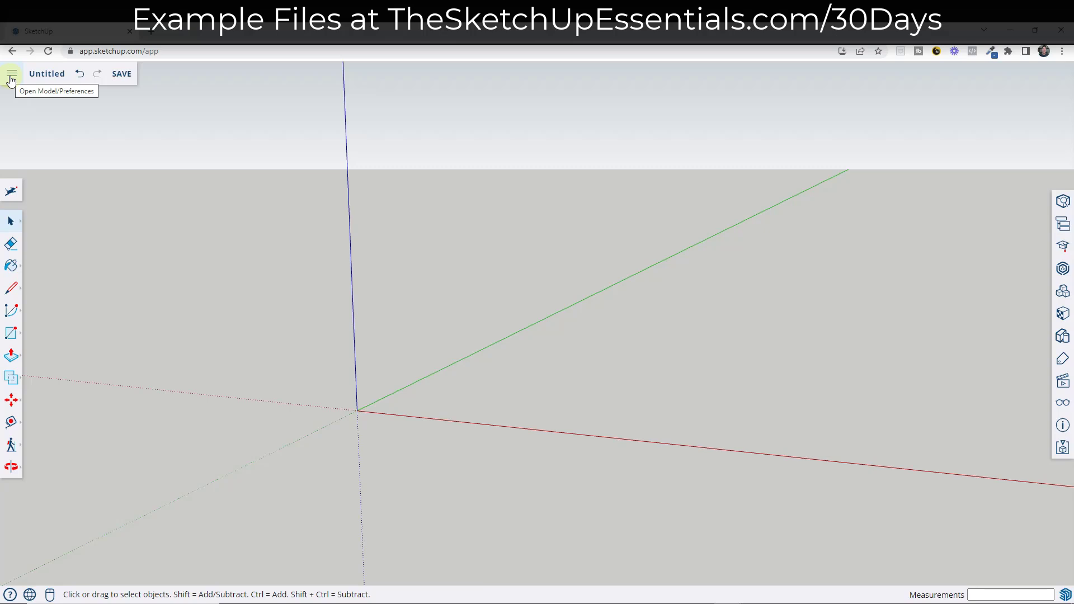
Bring up the Import File dialog via the main menu's Import > My device
click(10, 74)
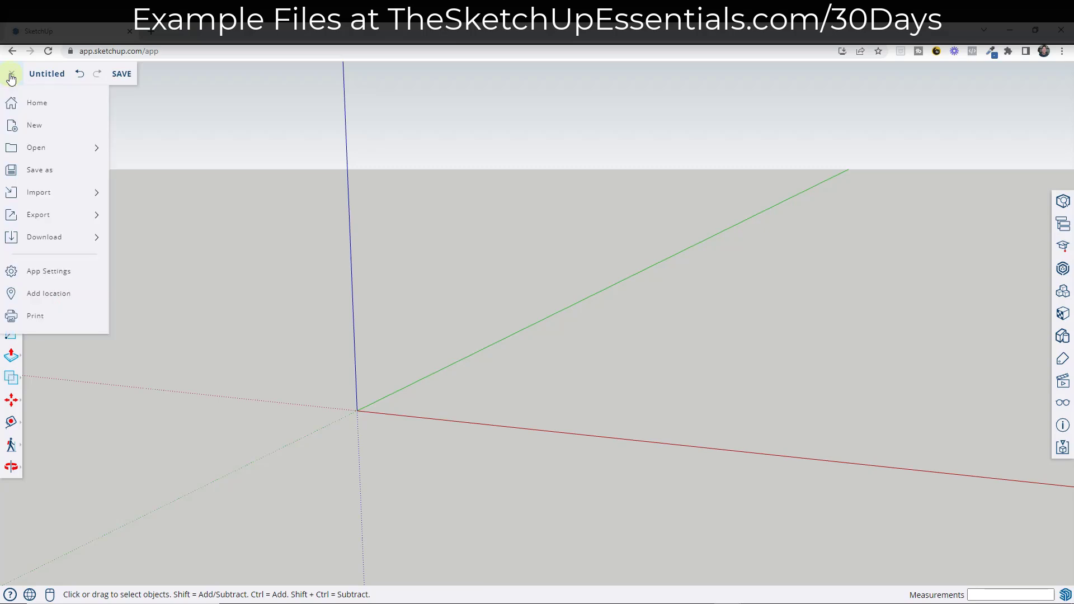
mouse_move(10, 73)
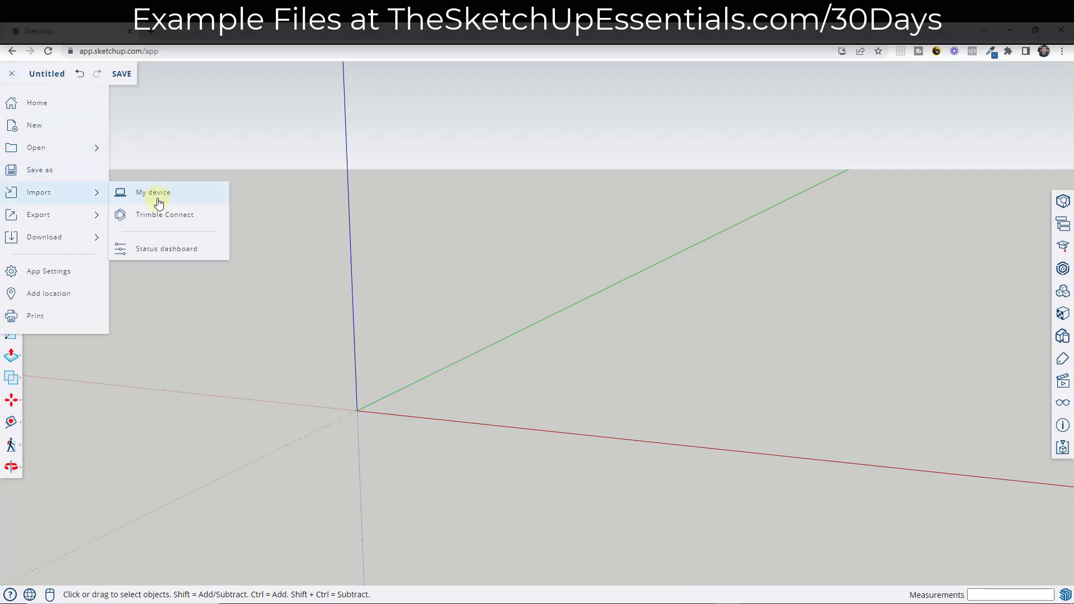
click(153, 192)
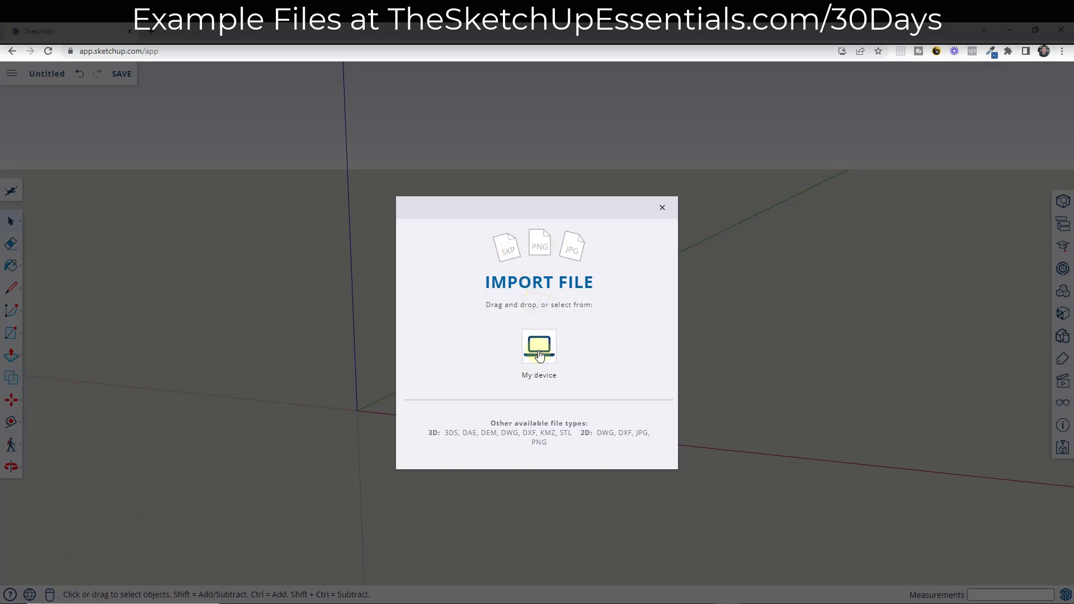
Pick Wine Glass.JPG from this computer for import
click(538, 346)
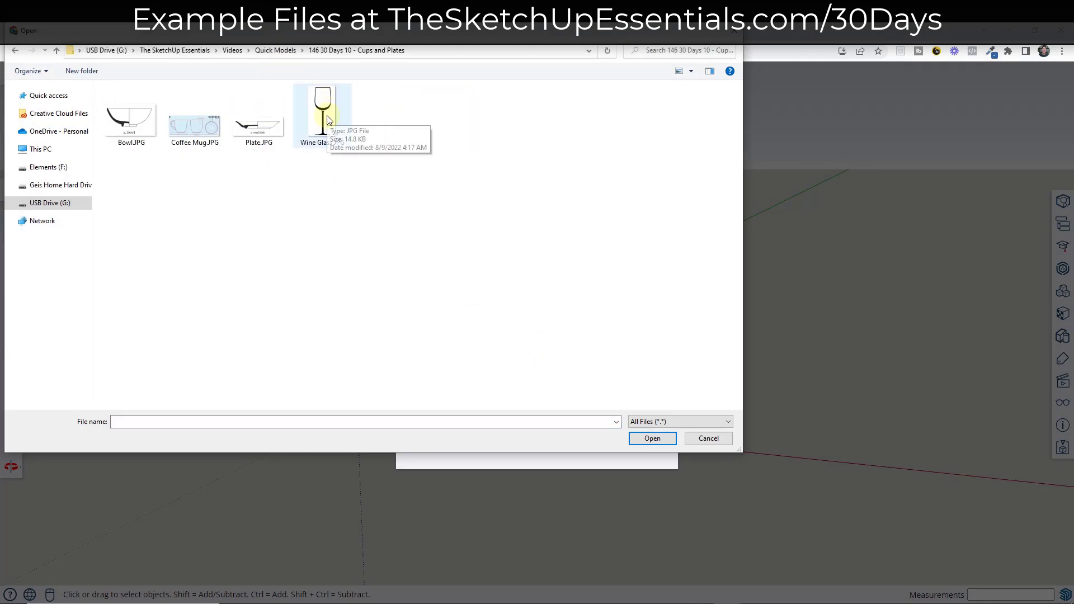
click(652, 438)
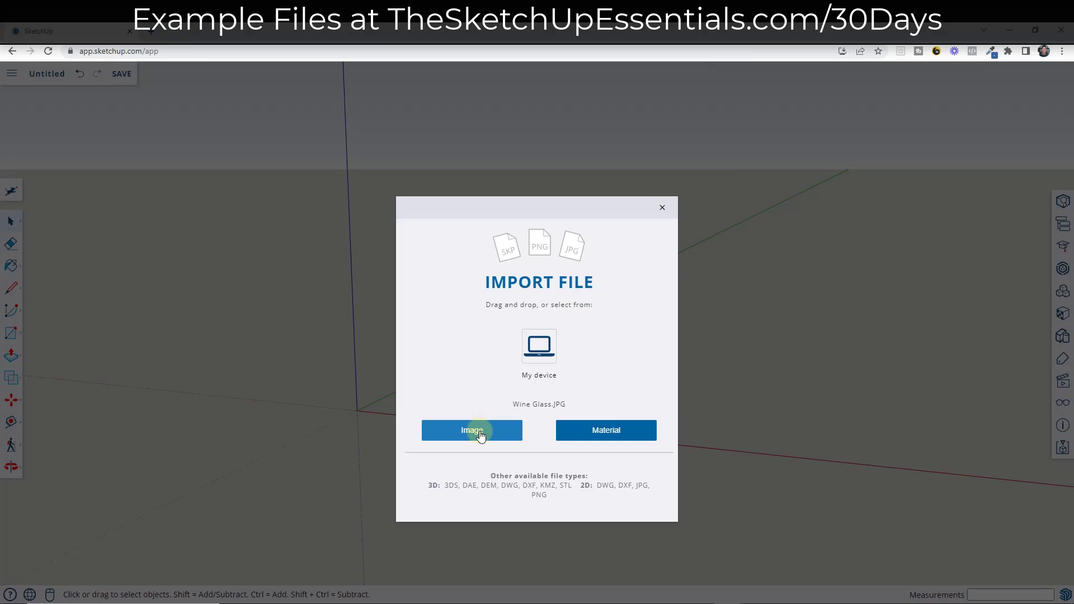
Import Wine Glass.JPG as an image anchored at the origin, then select it
click(471, 430)
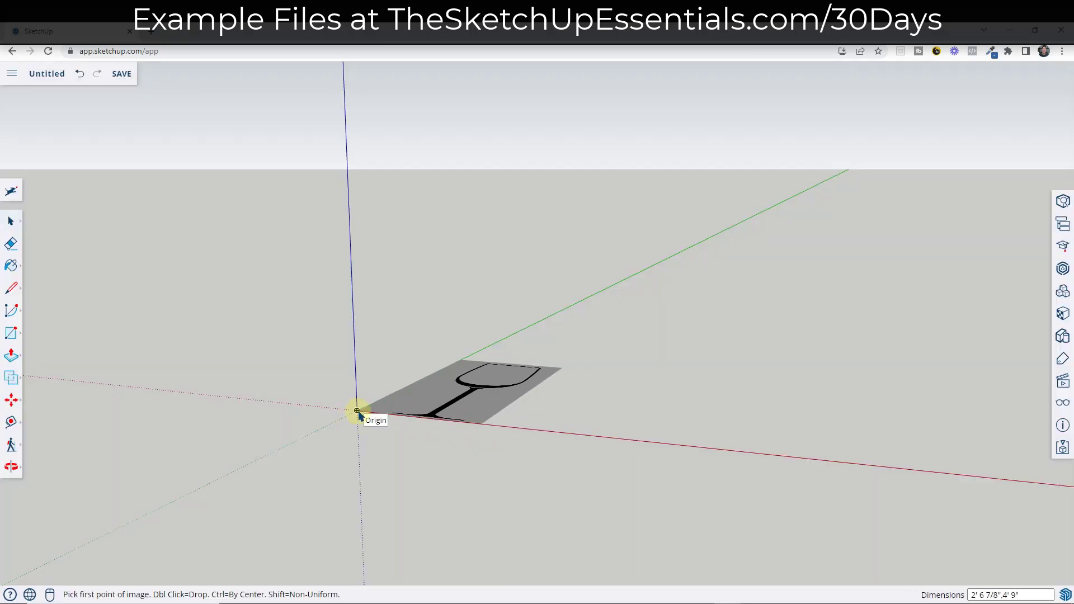
click(357, 409)
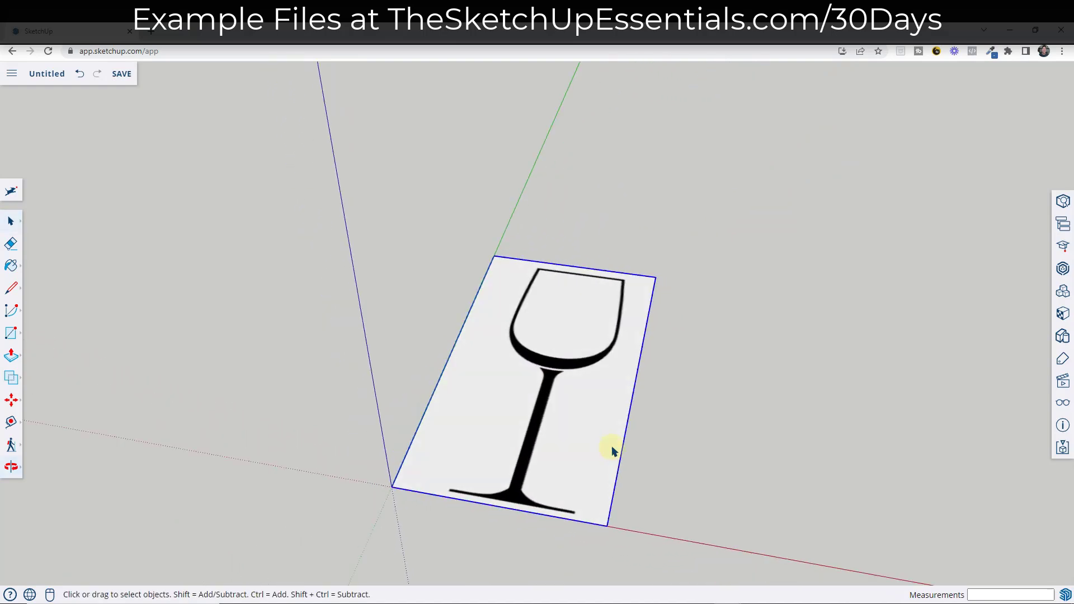
mouse_move(548, 450)
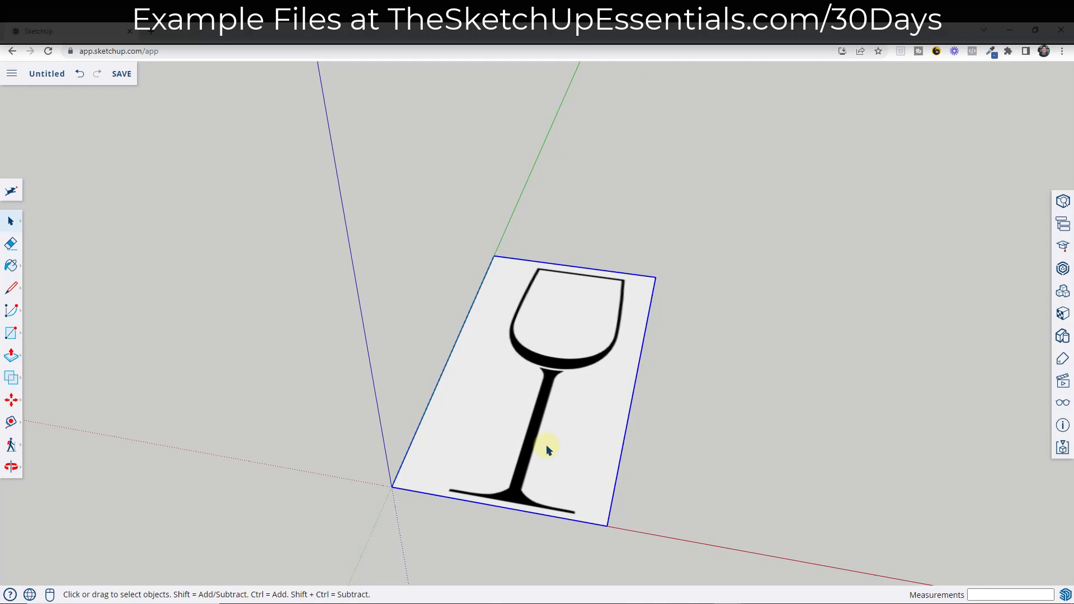
click(11, 400)
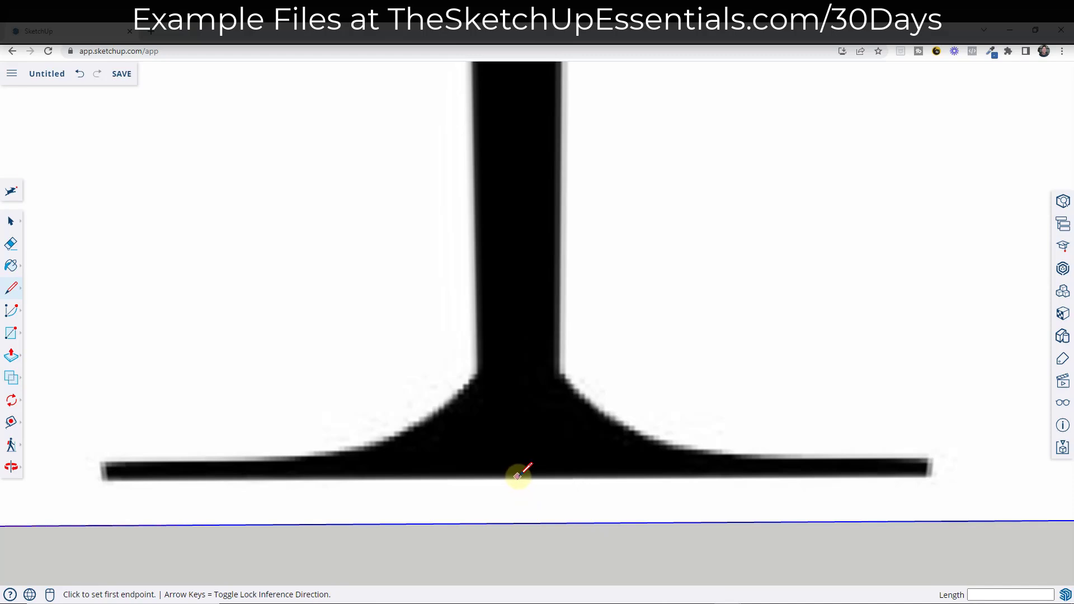
Trace the glass's right profile with lines and arcs, from the foot's edge to the bowl
click(519, 477)
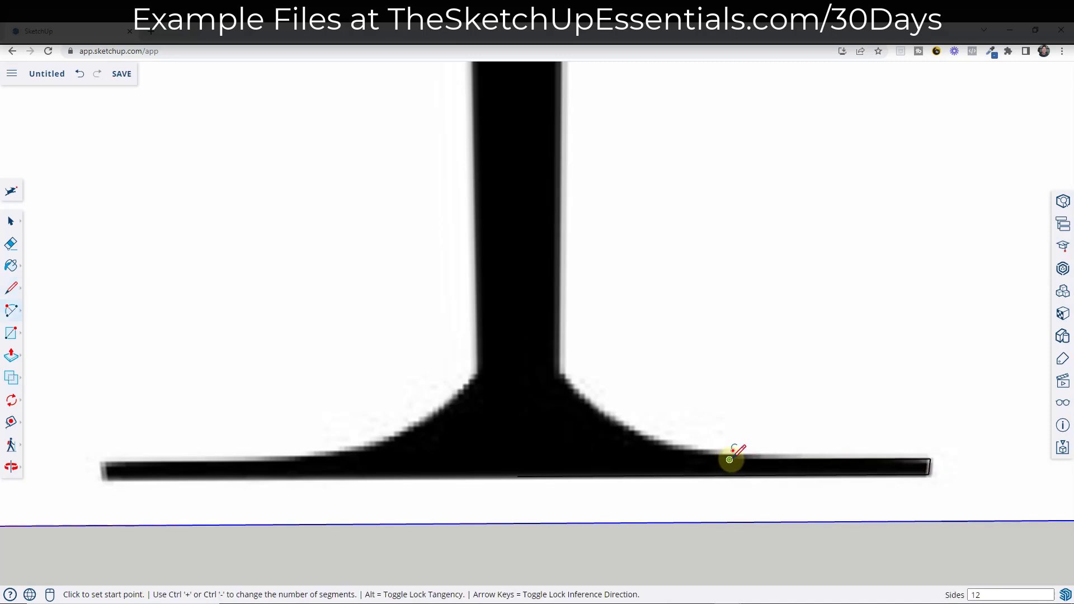
click(729, 460)
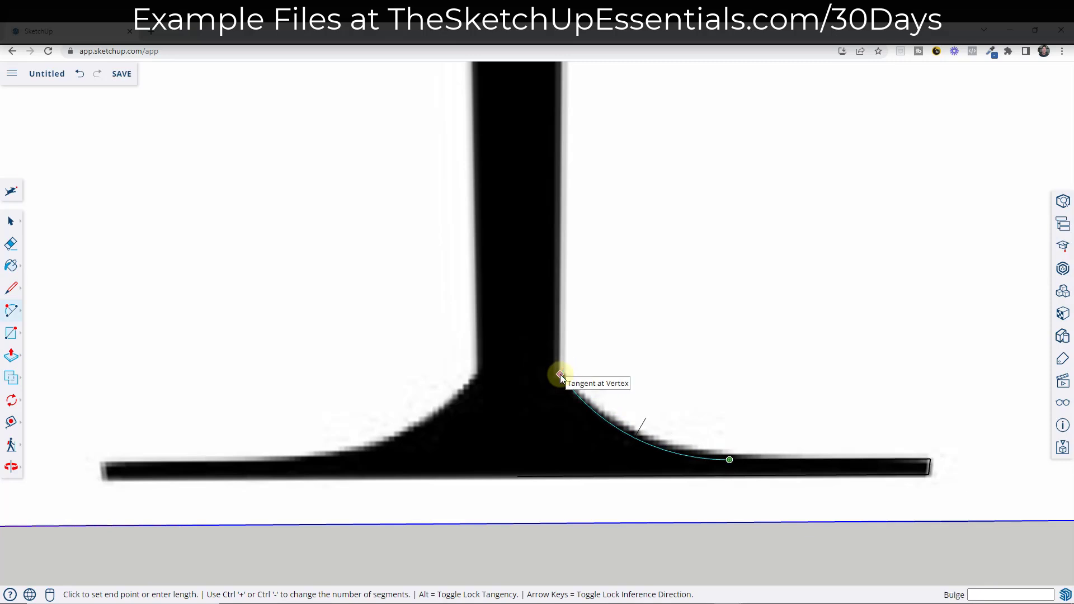
click(562, 375)
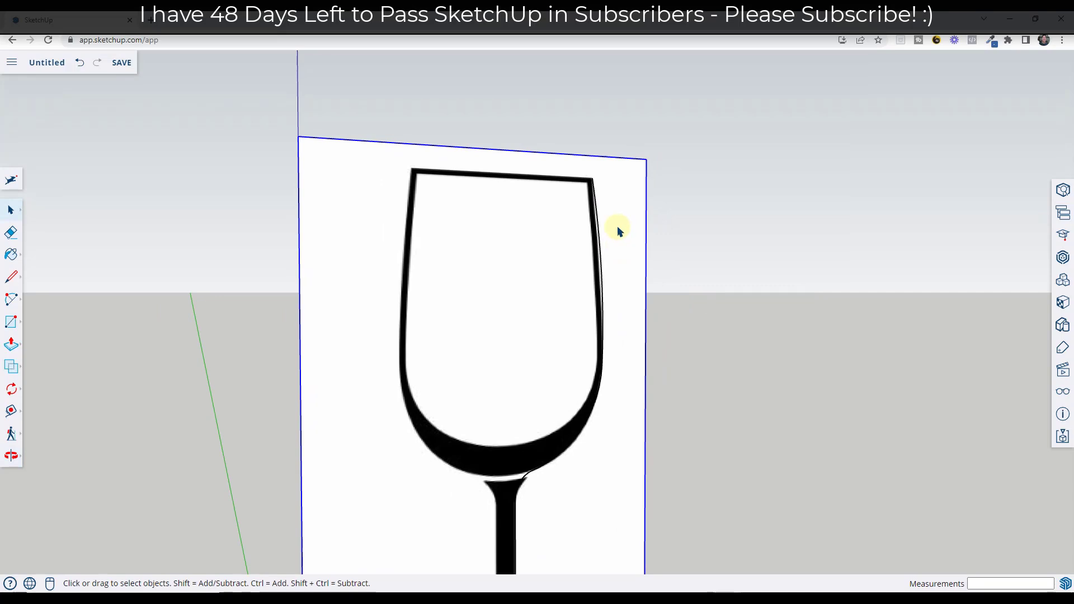
mouse_move(581, 364)
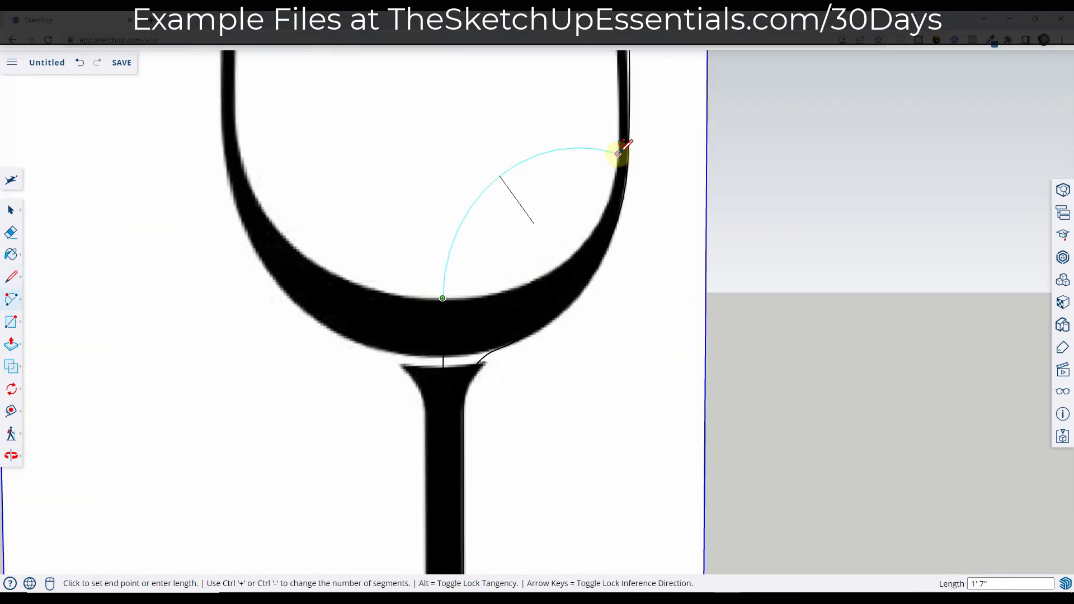
click(620, 154)
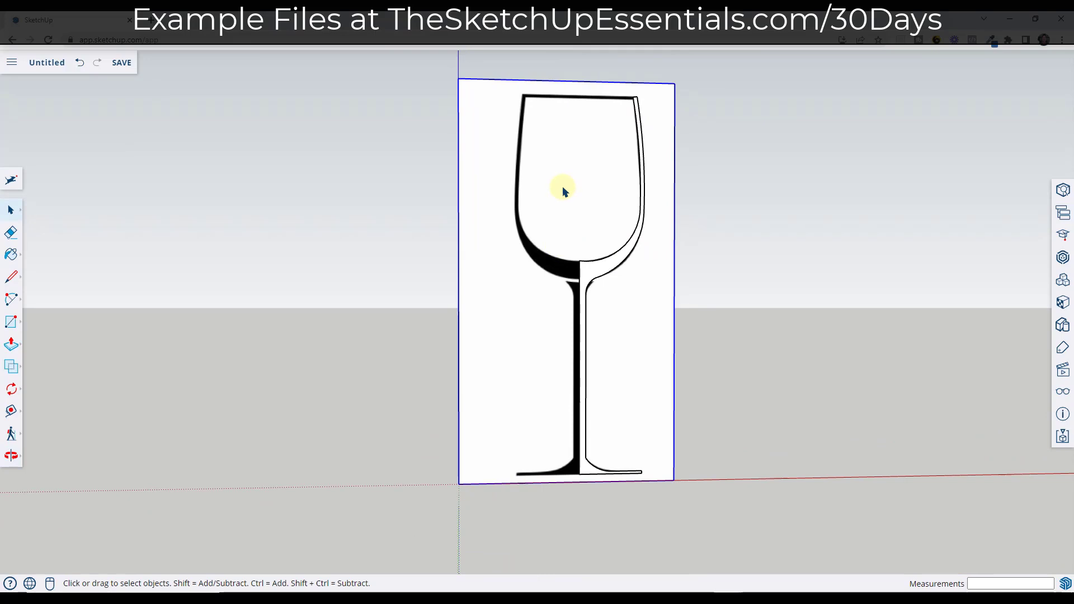
Move the traced glass profile off the reference picture
drag(565, 190, 275, 167)
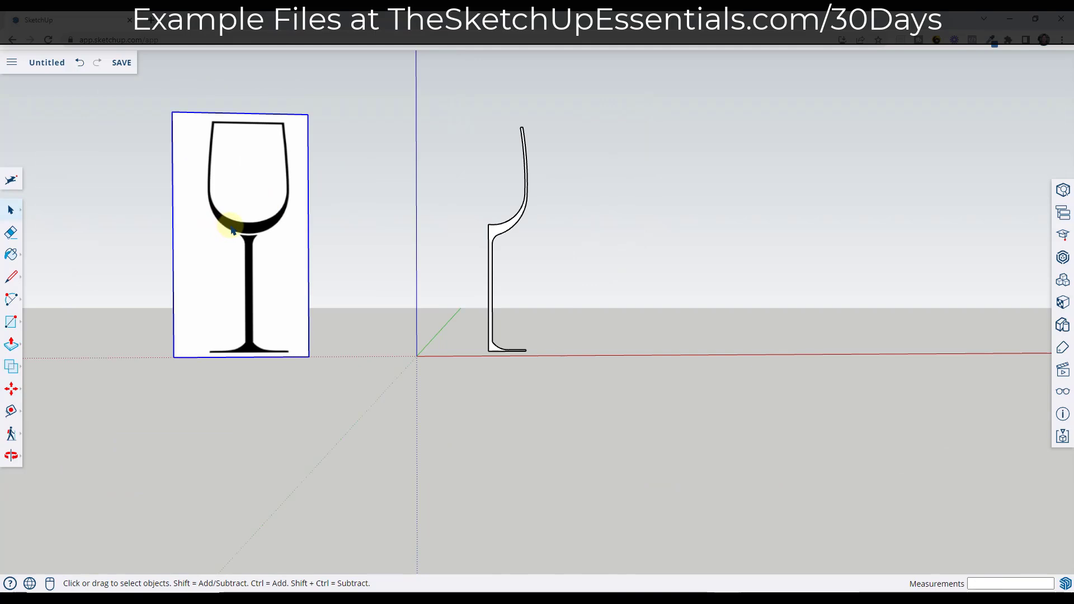
mouse_move(578, 173)
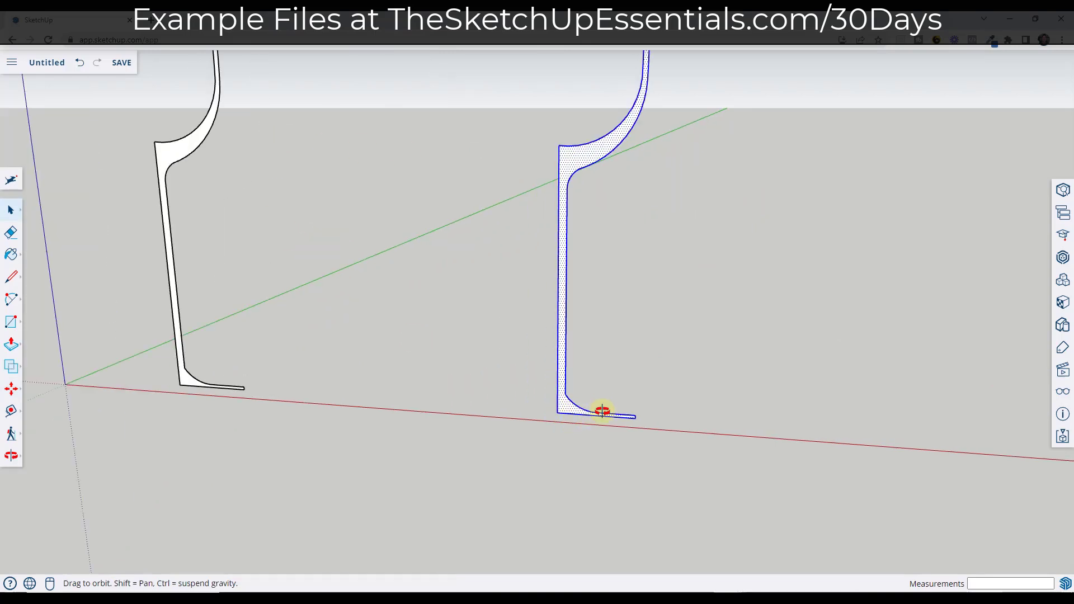
Centre a ground circle at the foot of the copied profile
click(11, 323)
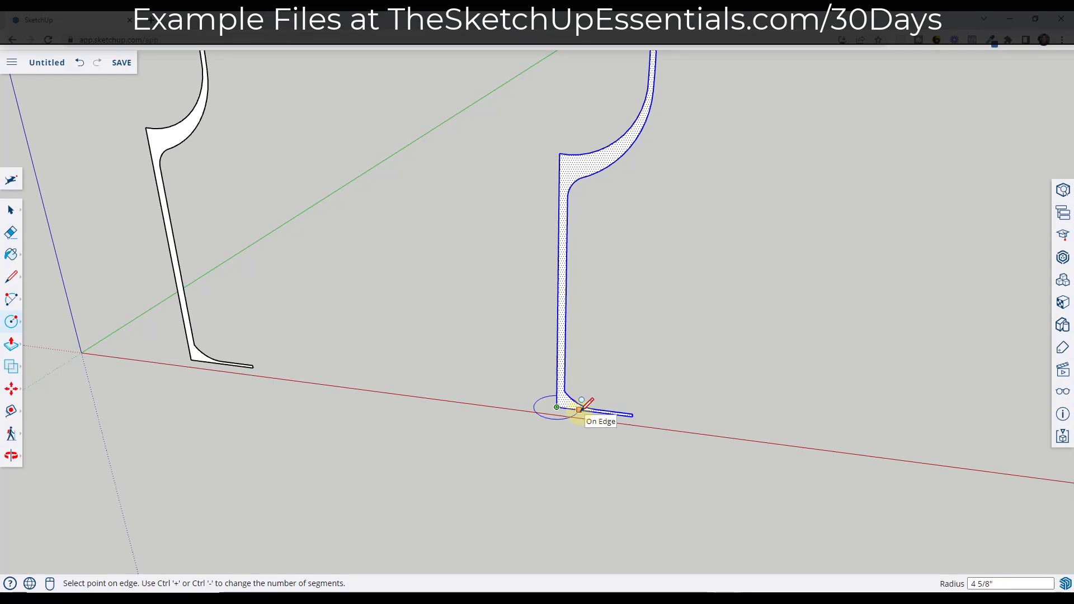
mouse_move(663, 401)
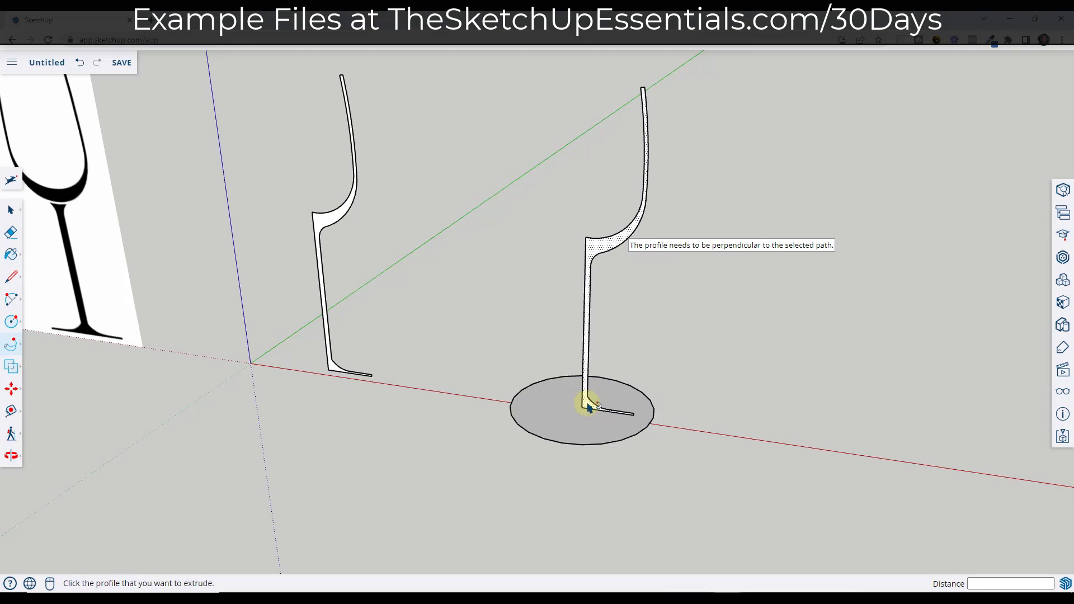
Sweep the profile face around the full circle path with Follow Me
click(588, 404)
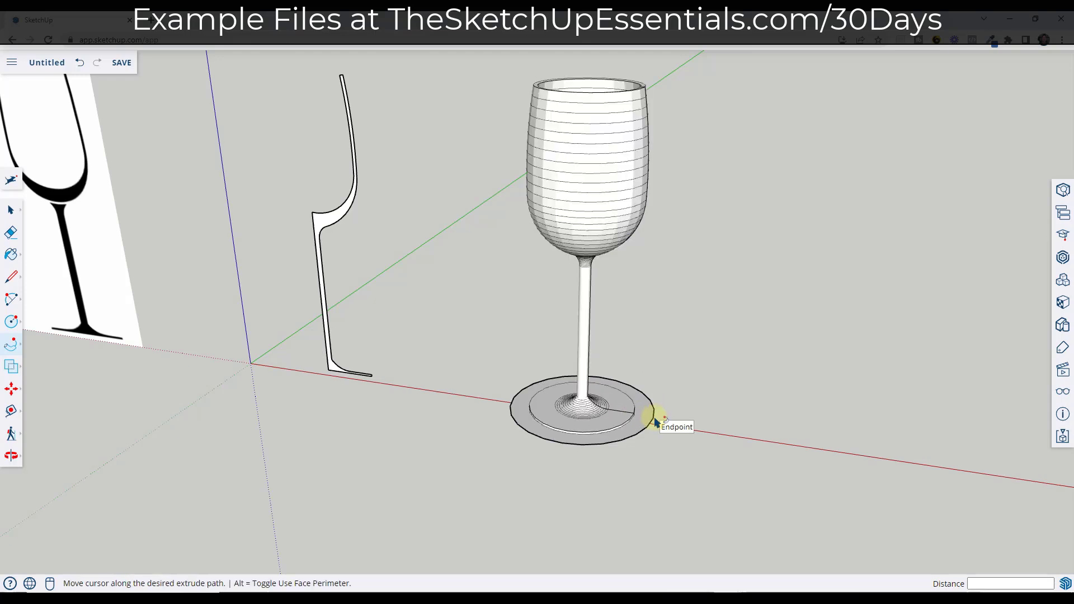
mouse_move(510, 404)
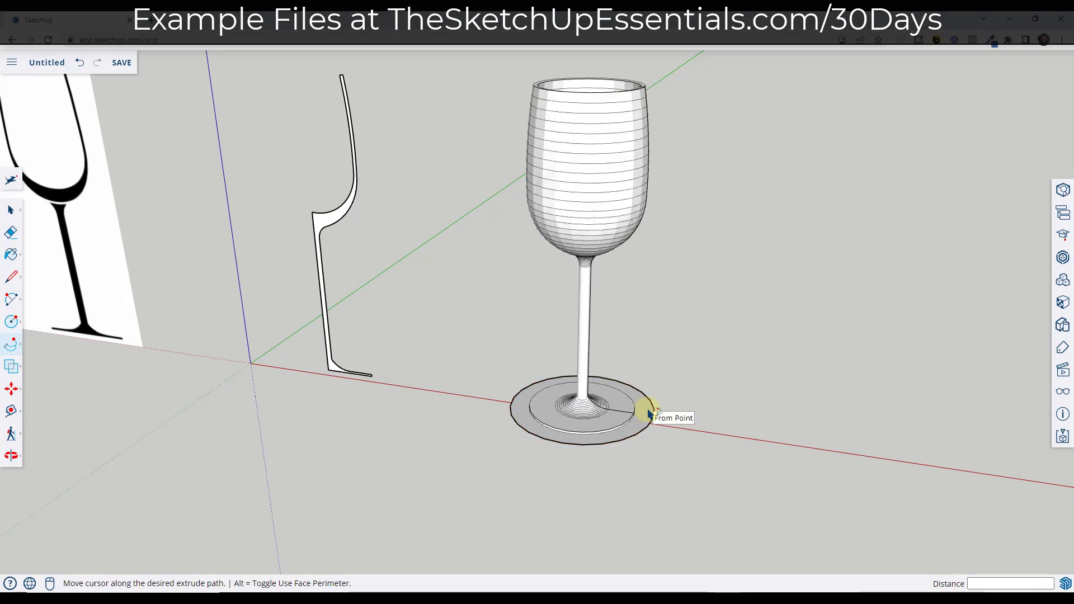
mouse_move(640, 412)
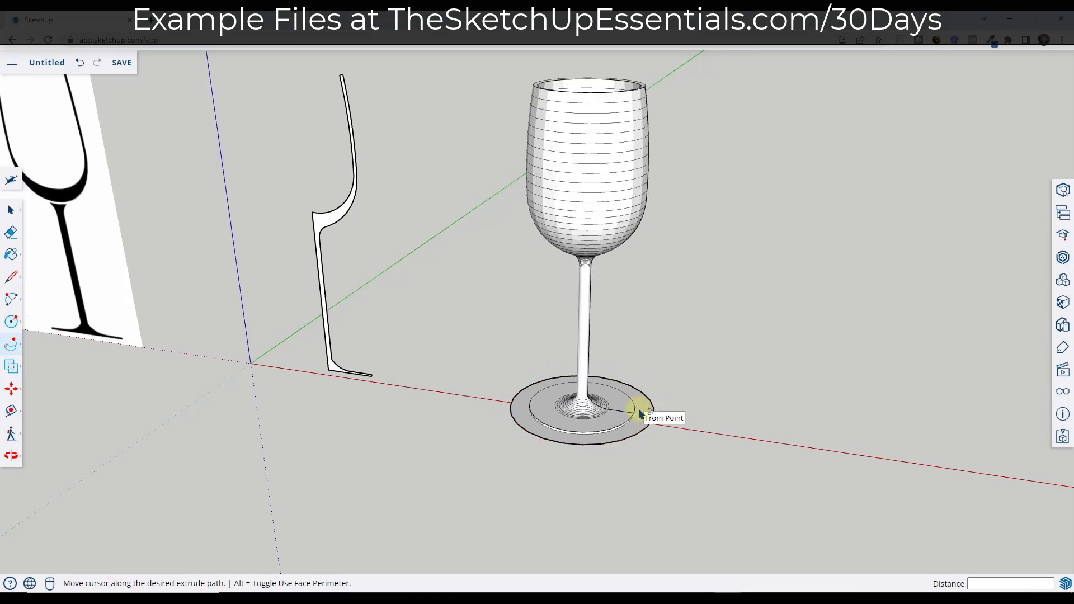
click(638, 411)
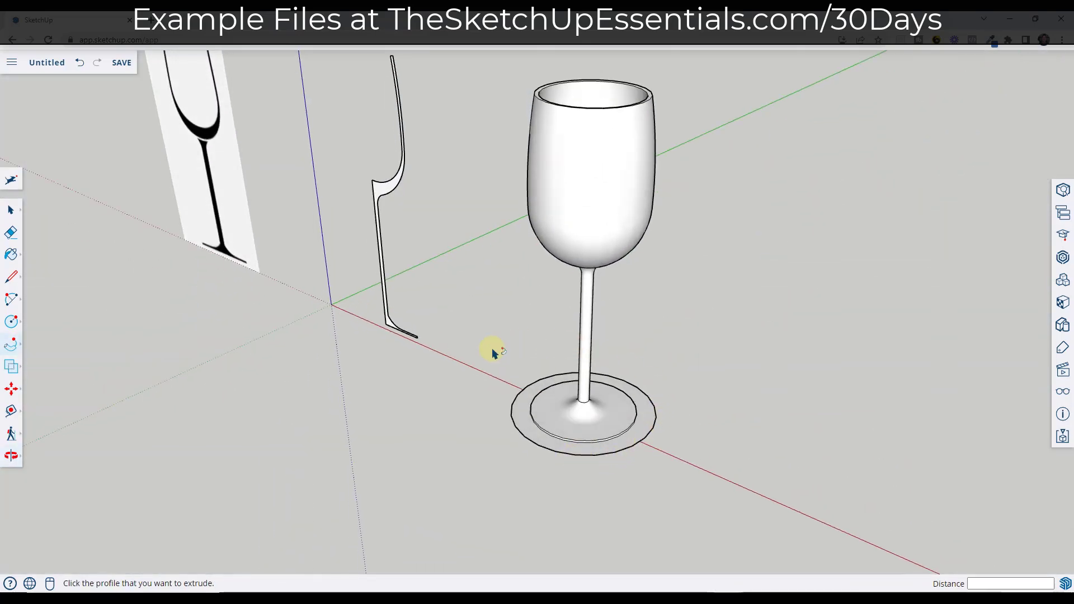
mouse_move(623, 463)
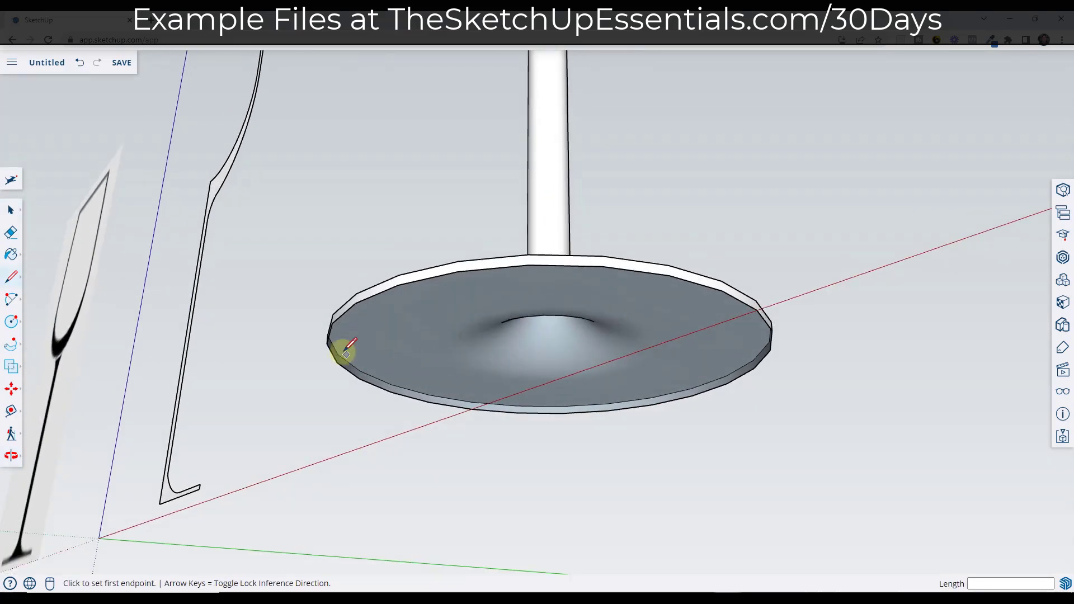
Clean up the base edge to remove the leftover circle around the glass foot
click(344, 351)
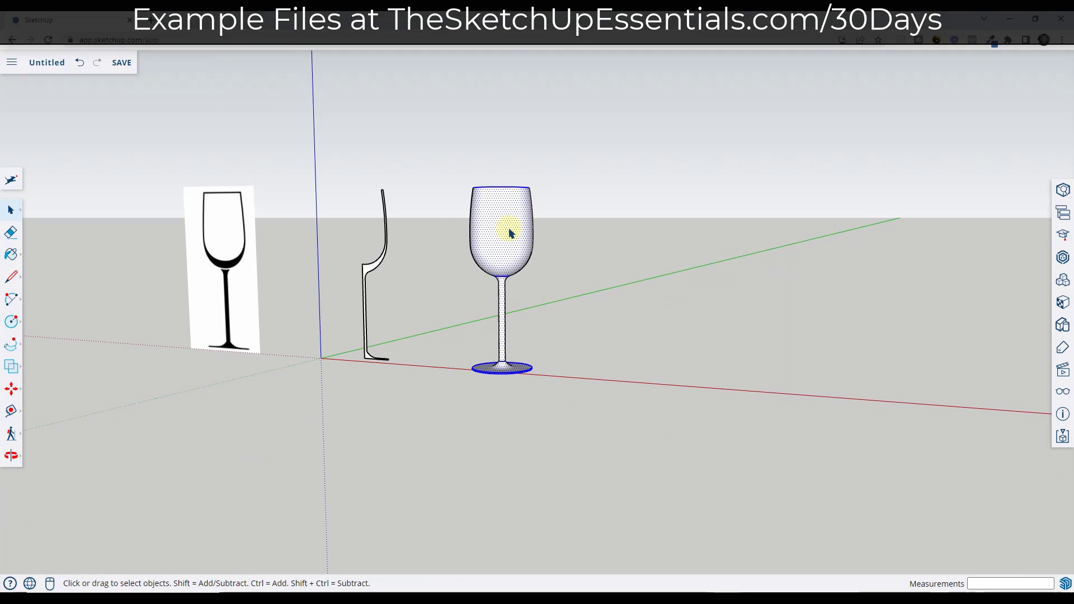
Make a group of the wine glass from its context menu
right_click(507, 232)
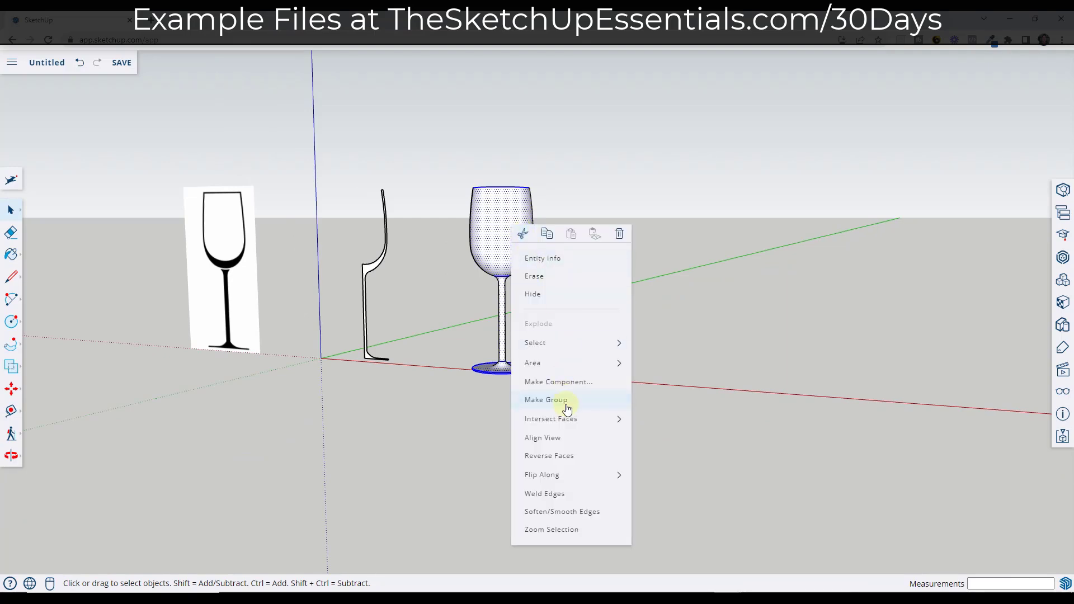
click(546, 400)
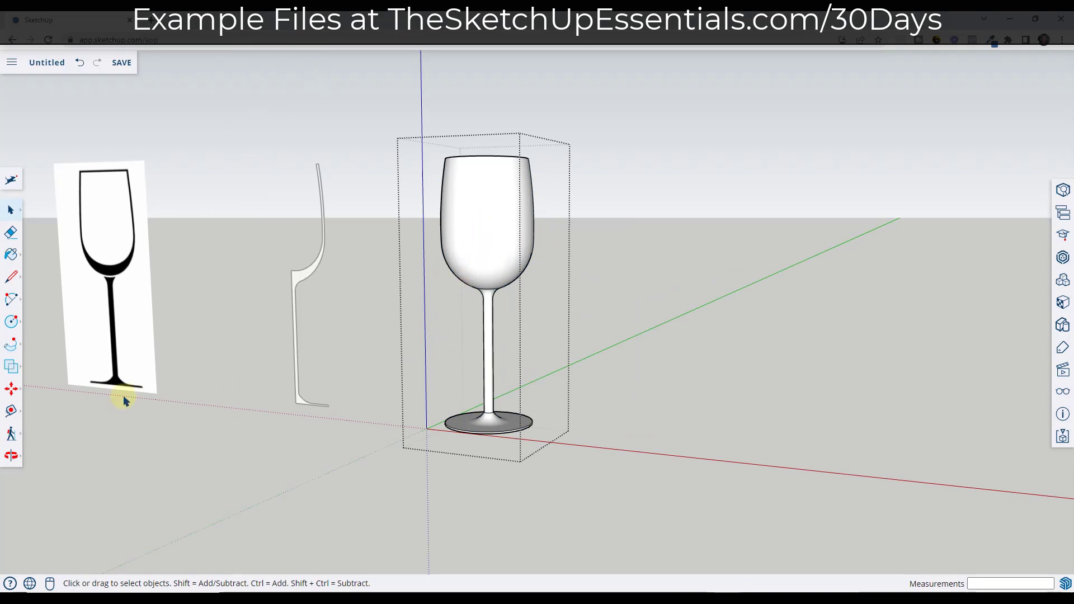
mouse_move(11, 410)
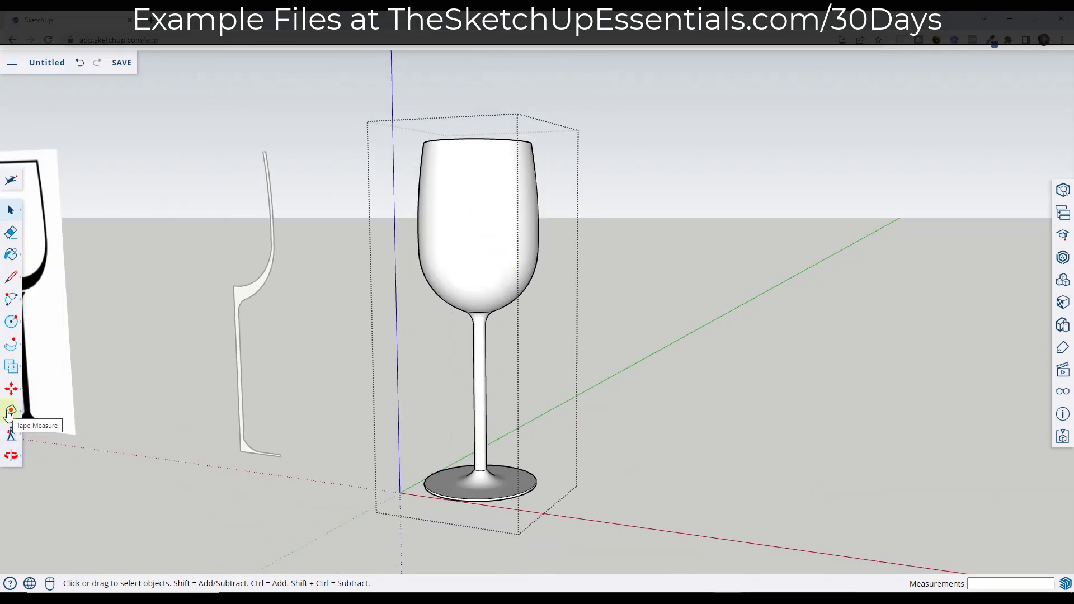
Measure the glass from rim to base with Tape Measure and resize the model to 8
click(11, 412)
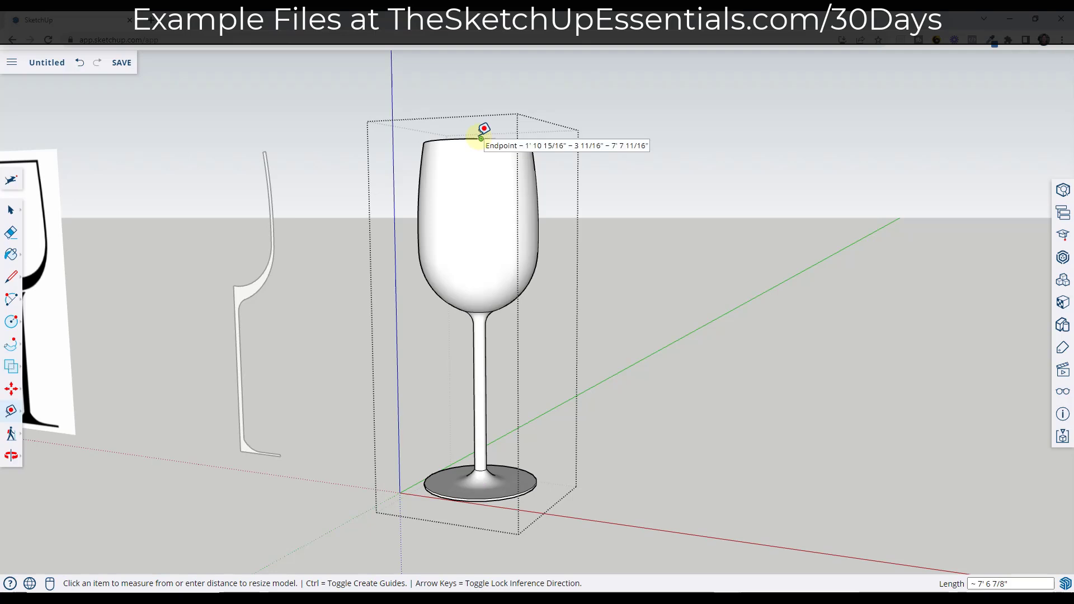
mouse_move(201, 528)
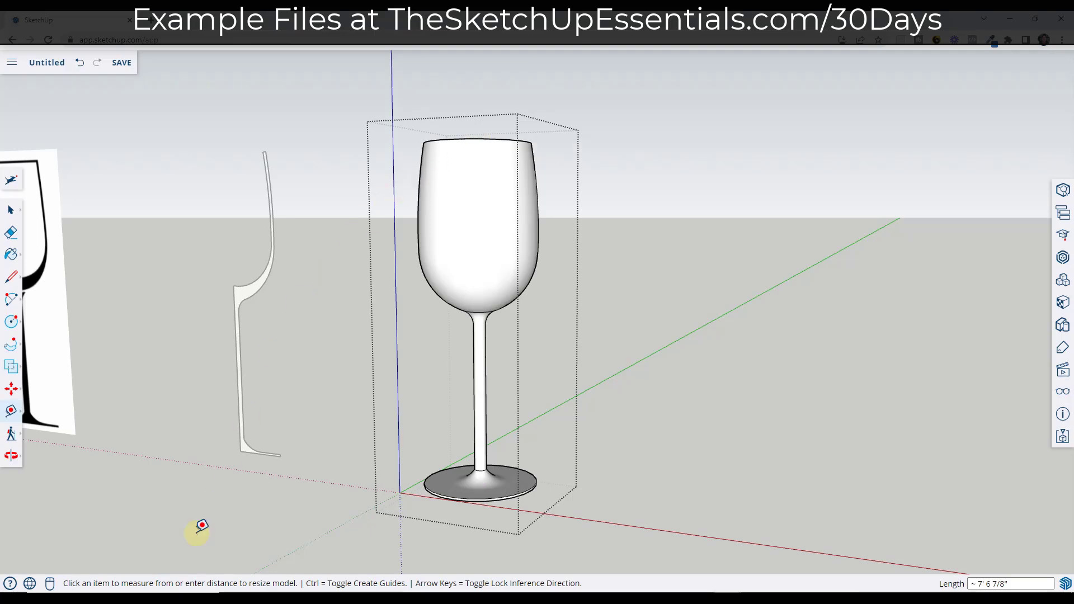
mouse_move(226, 588)
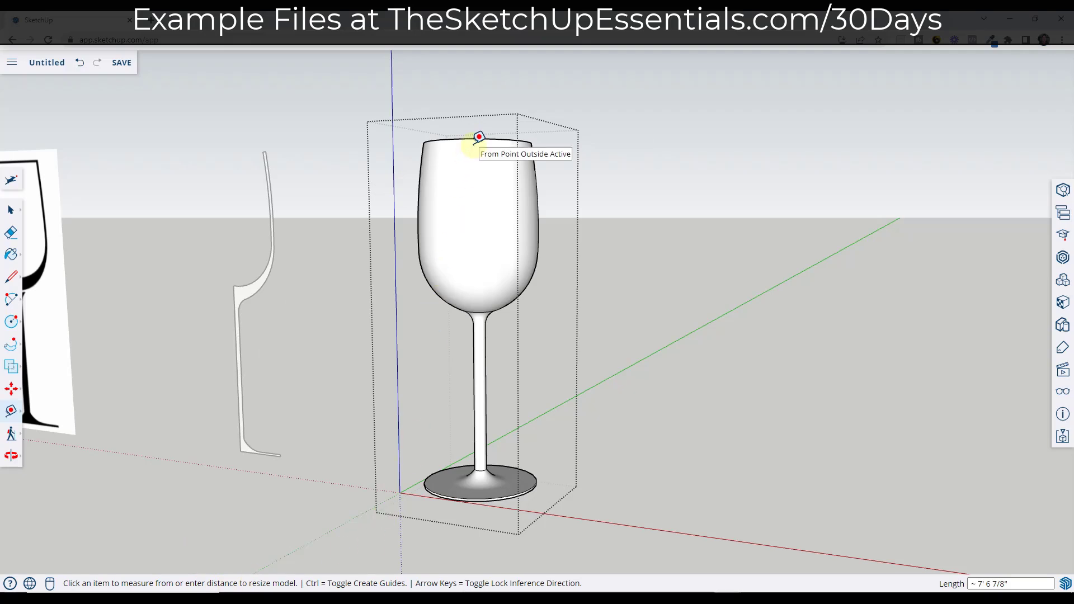
mouse_move(487, 417)
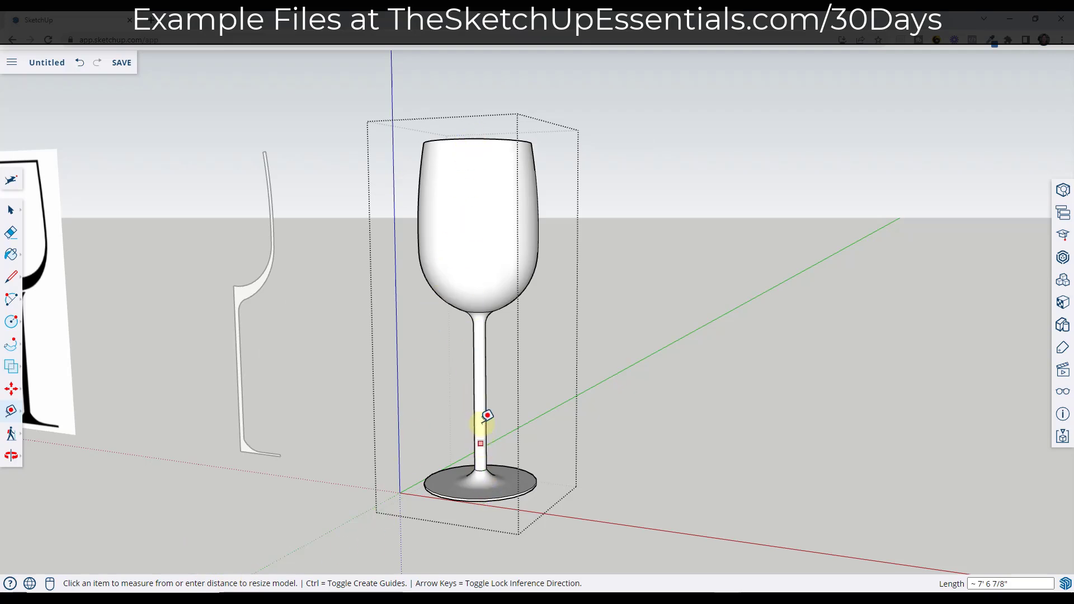
mouse_move(486, 181)
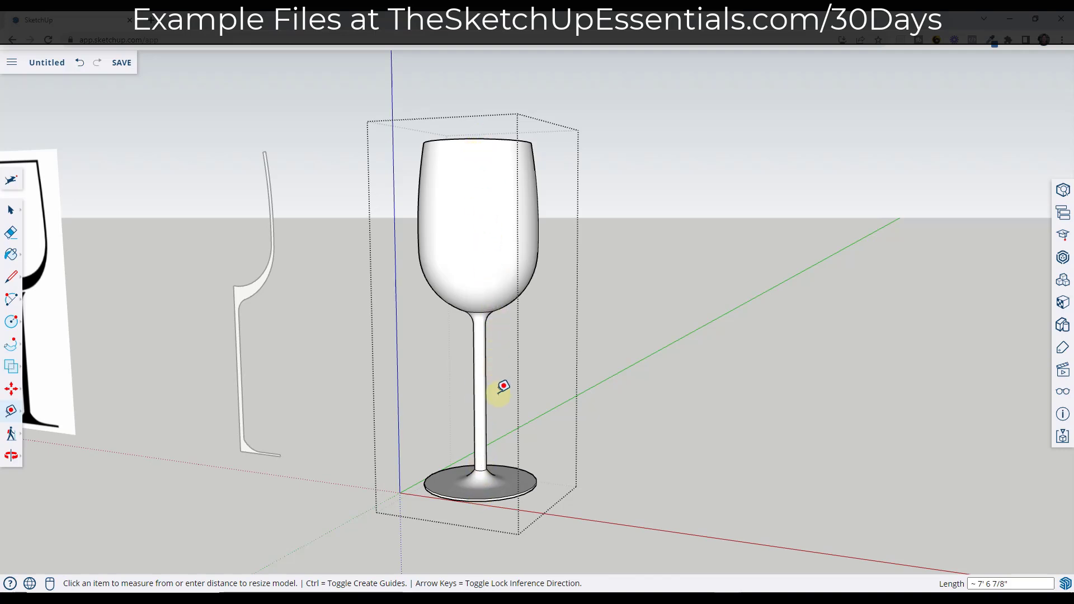
text(8)
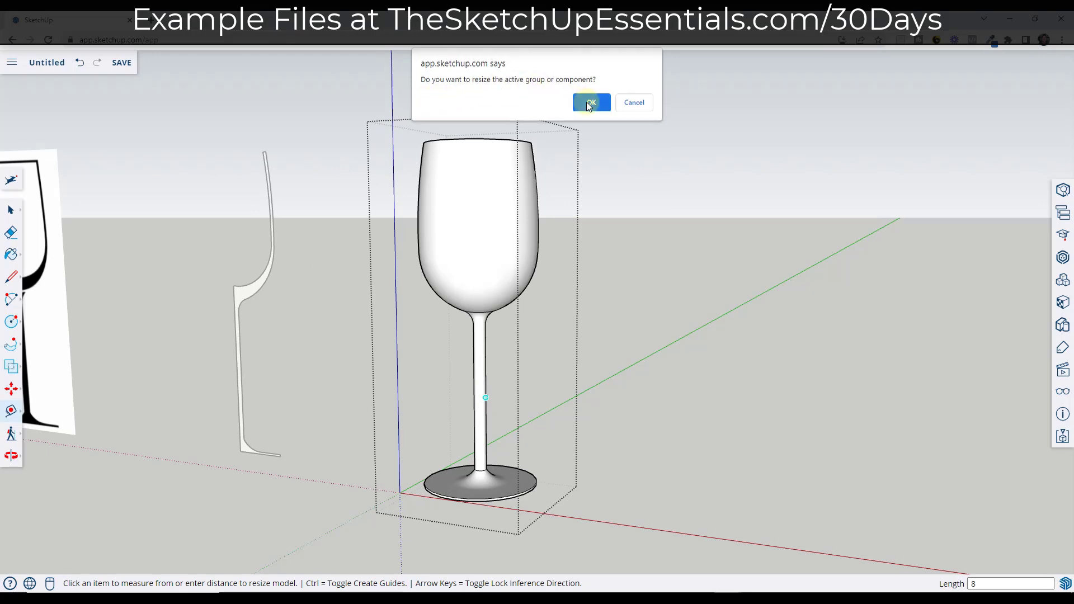
click(590, 102)
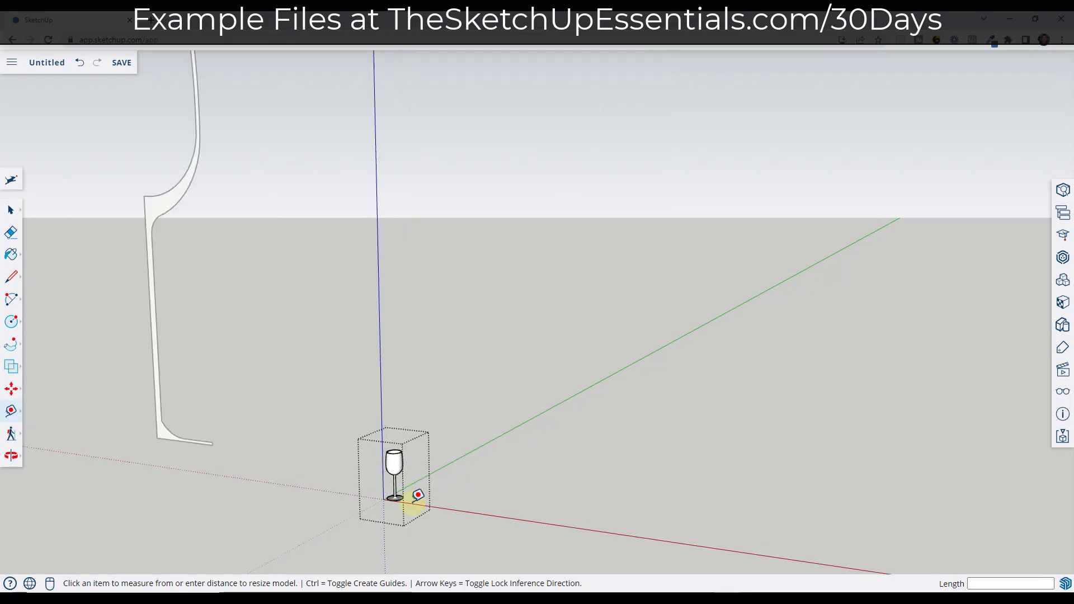
scroll(down, 3)
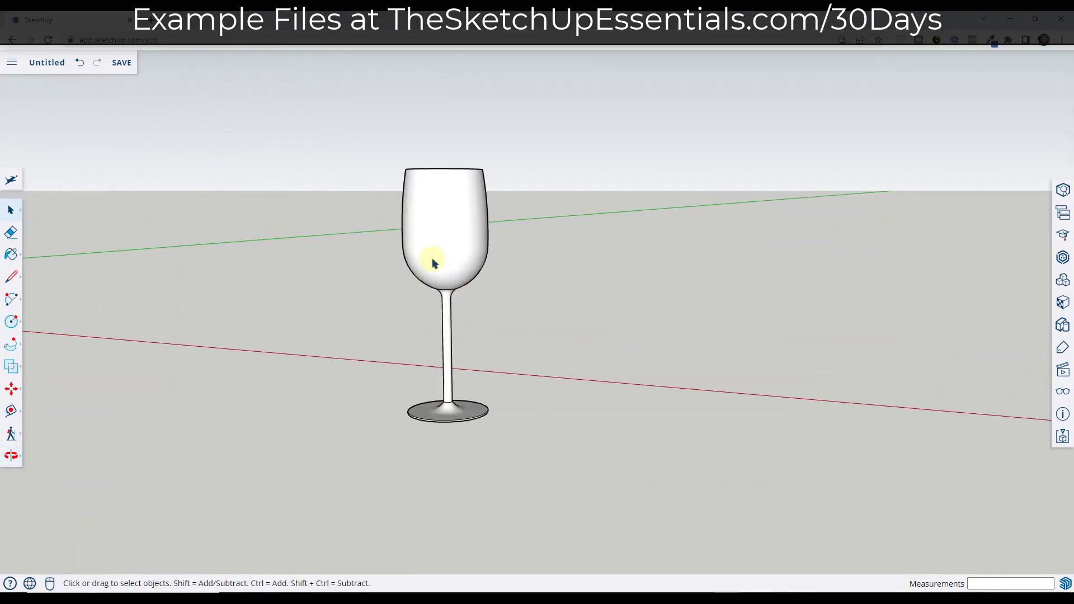
click(12, 455)
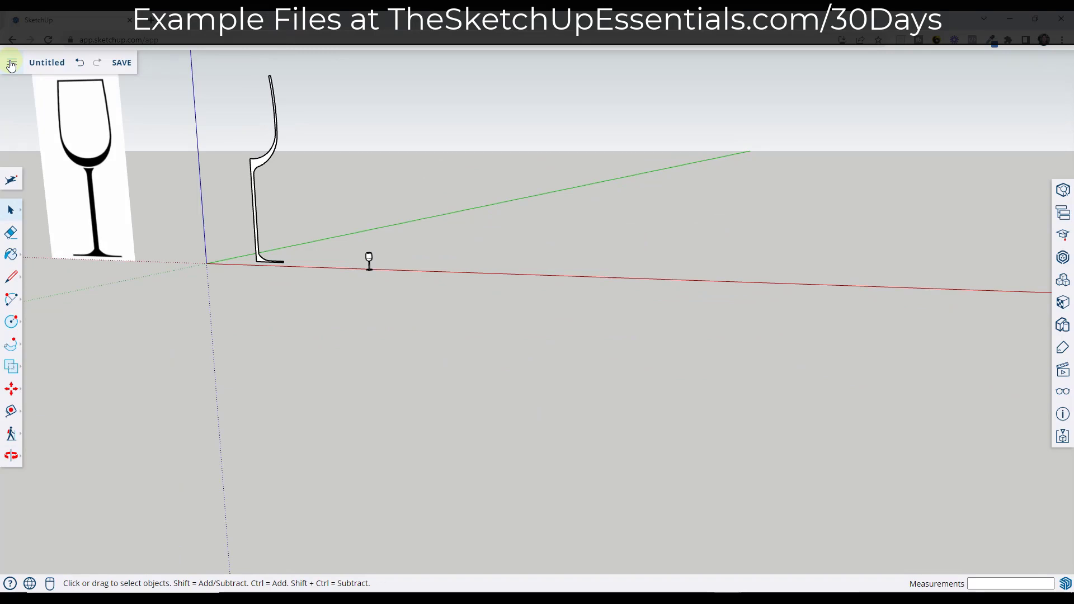
Import Plate.JPG from this device as an image beside the wine glass
click(12, 62)
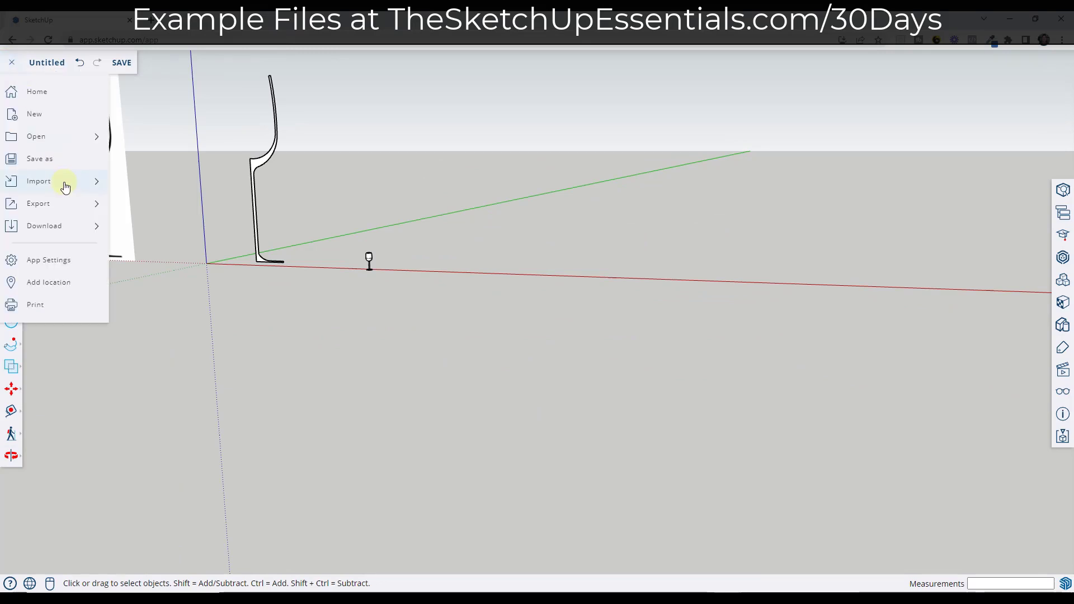
click(39, 181)
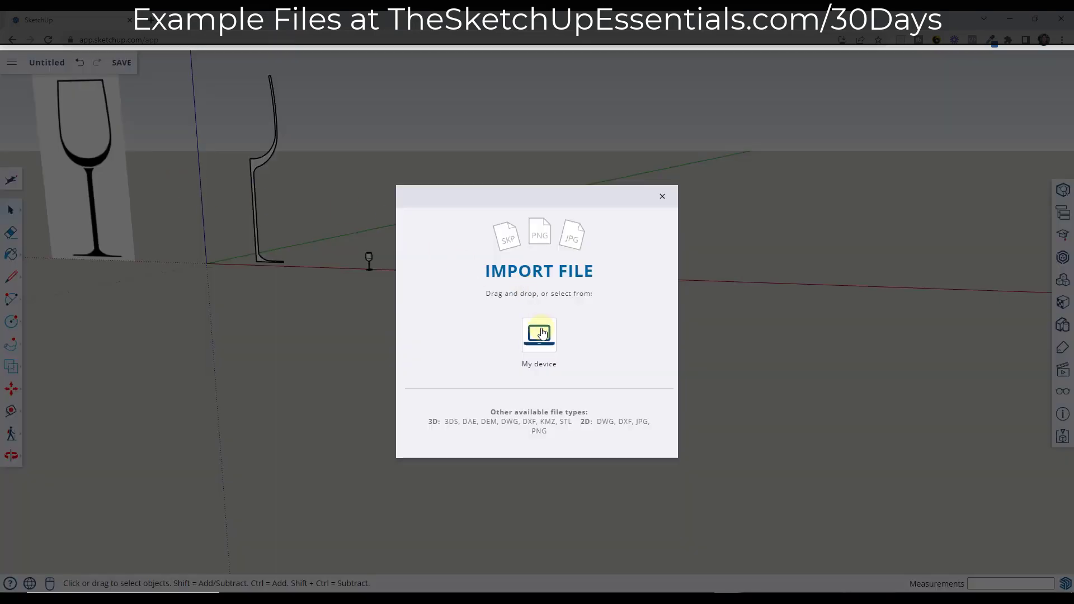
click(539, 334)
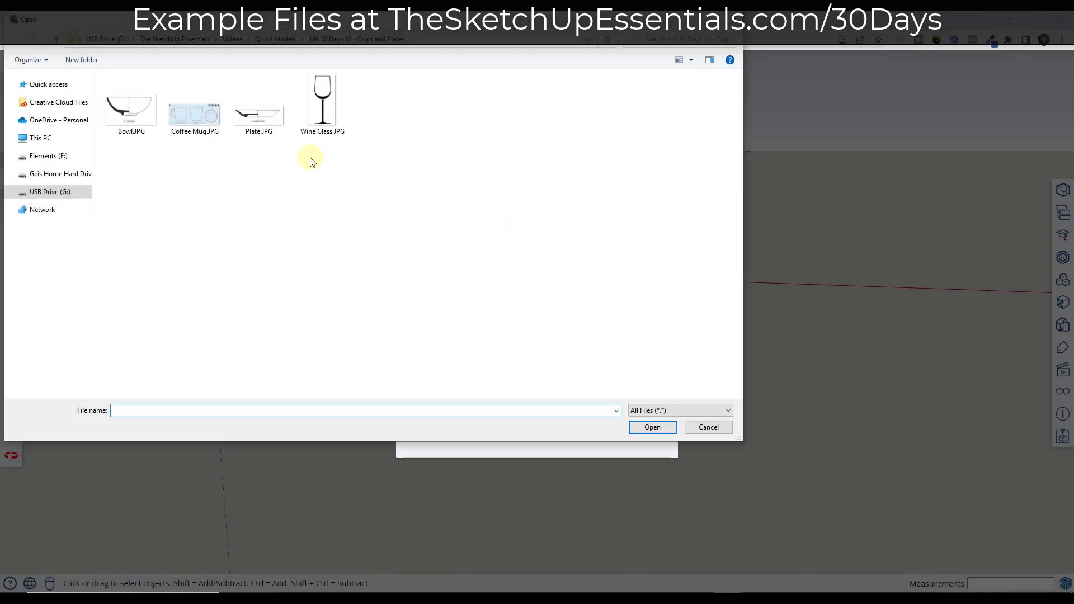
click(259, 103)
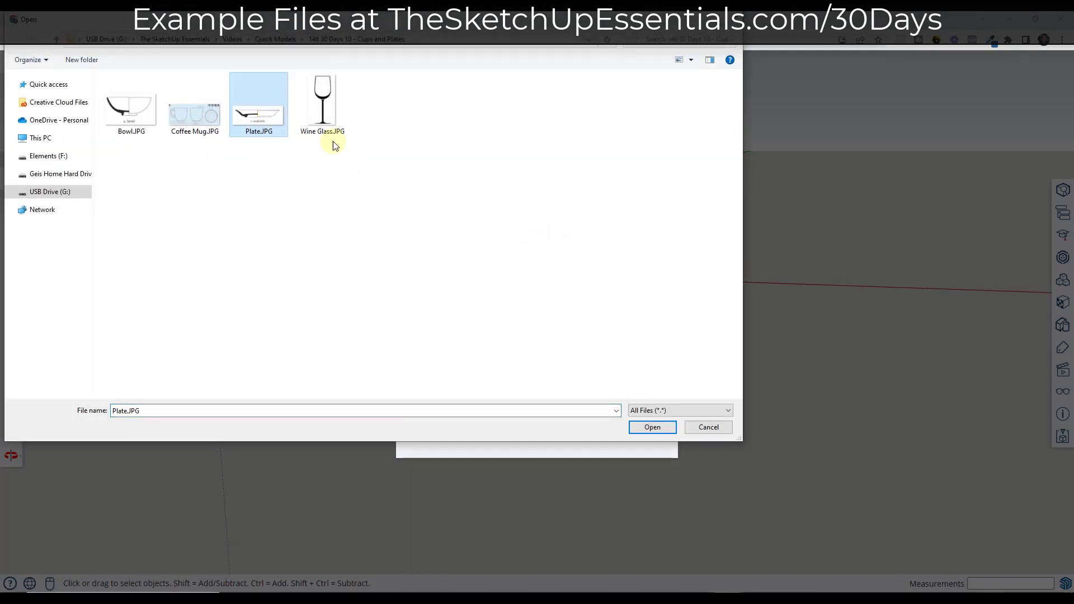
click(651, 427)
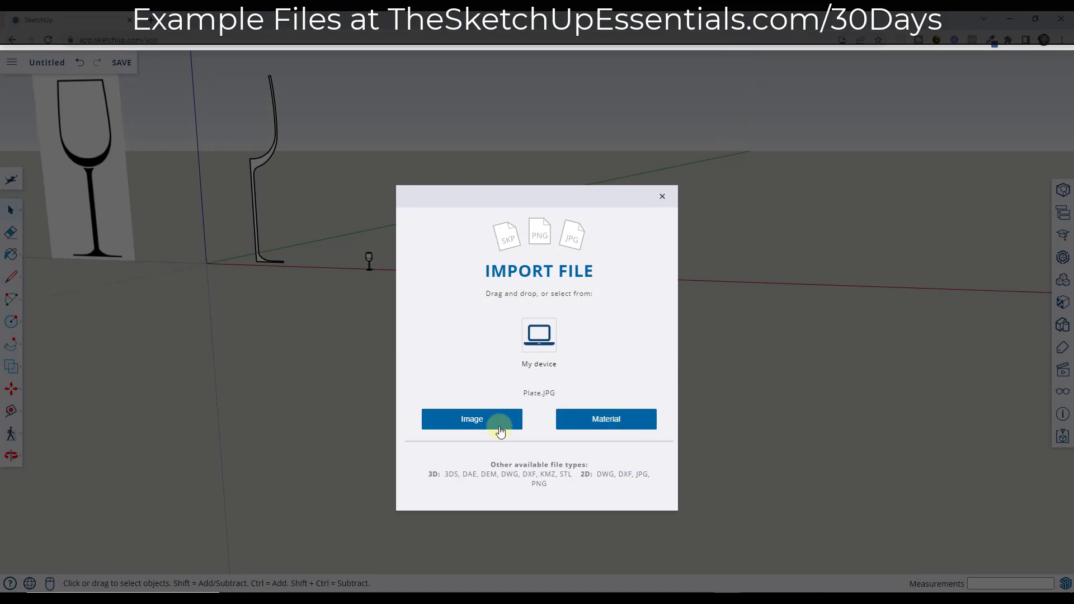
click(471, 419)
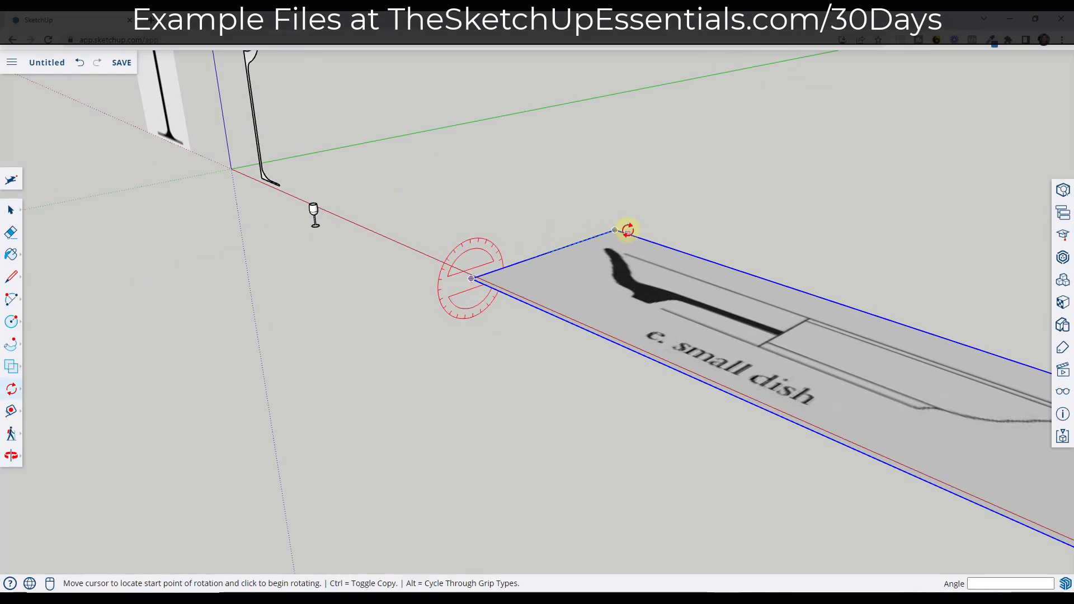
Start rotating the plate picture so it stands upright
click(615, 230)
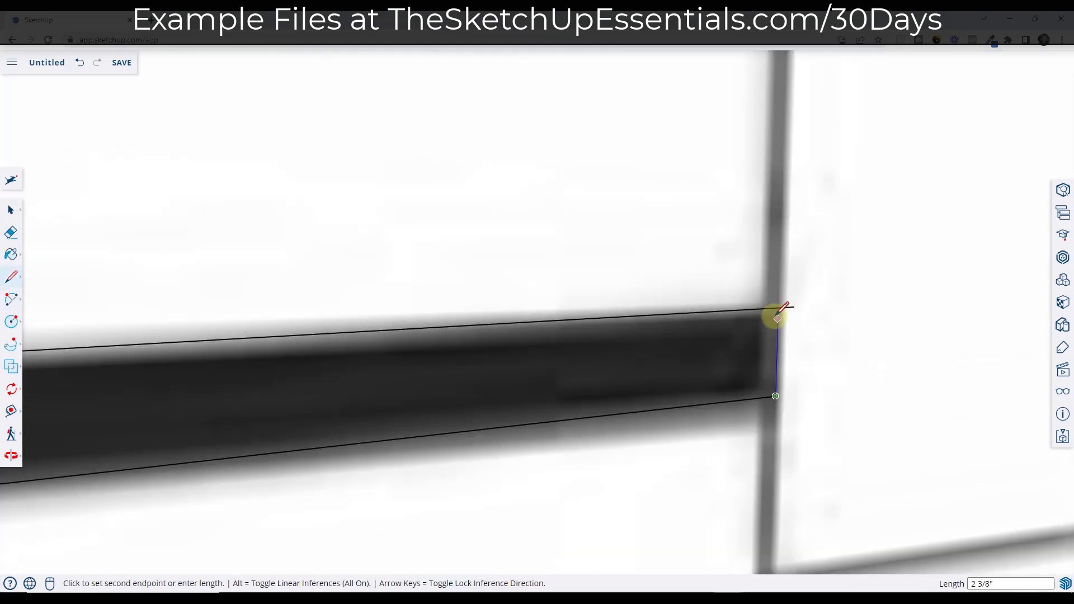
mouse_move(777, 308)
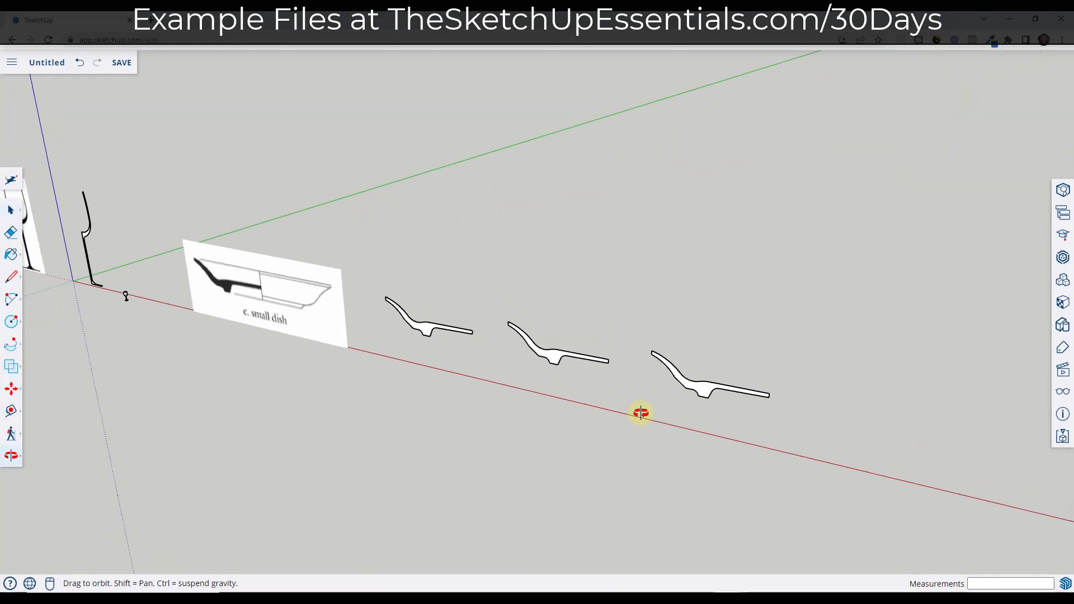
Place a ground circle below the end of one traced dish profile
click(706, 388)
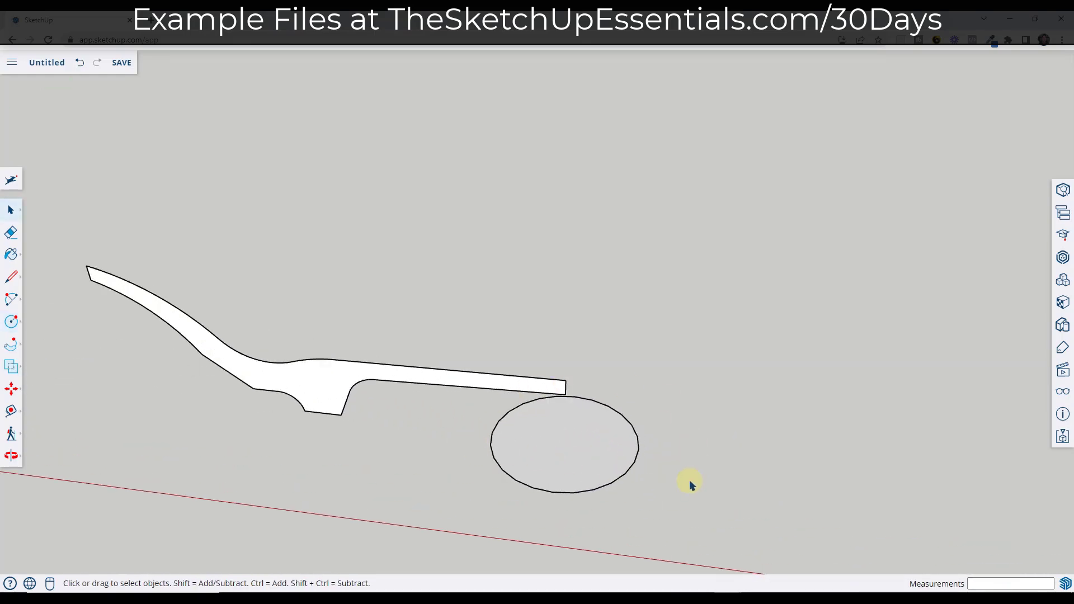
Set the circle under the profile to 8 segments in Entity Info
click(635, 457)
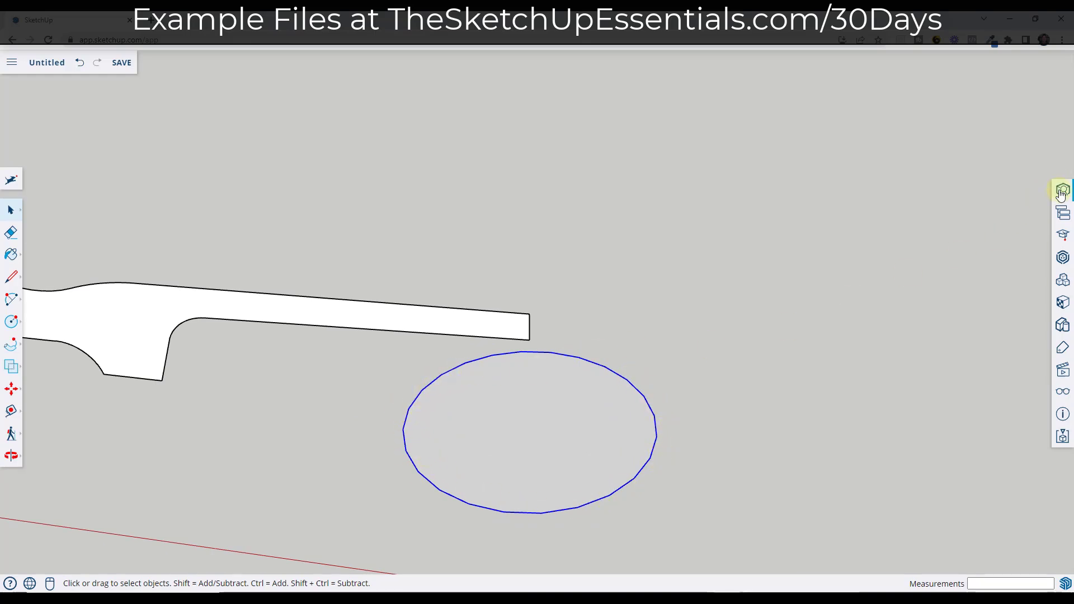
click(1063, 191)
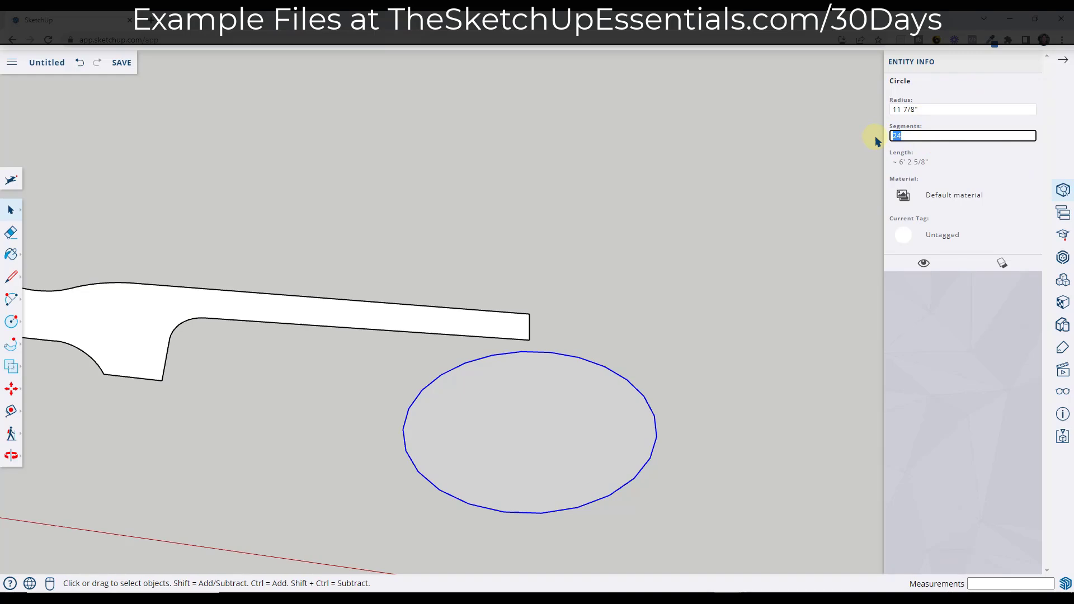
text(8)
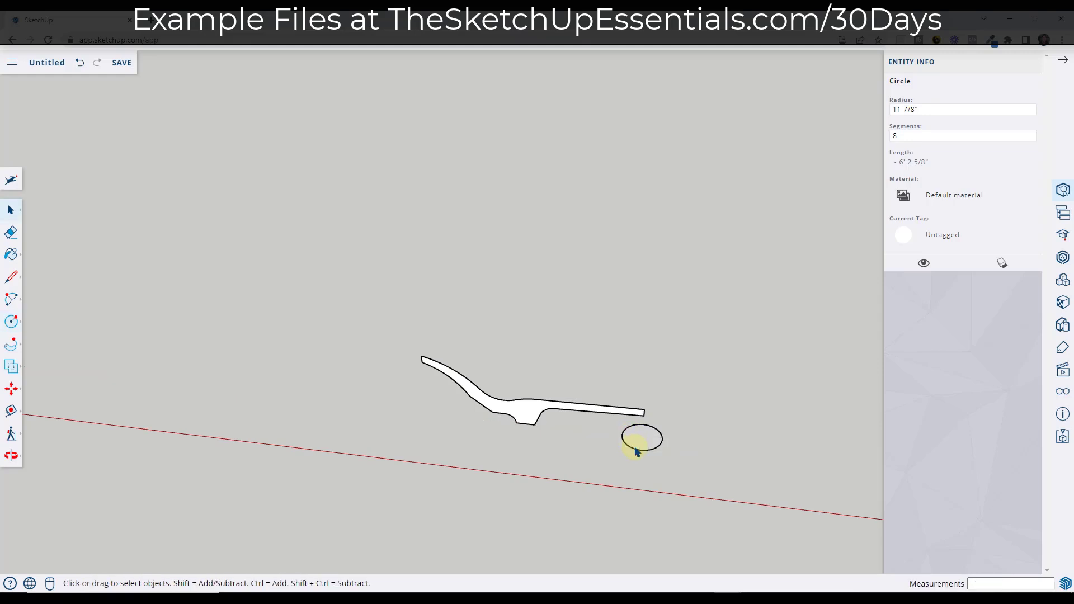
Set the smaller circle's segment count to 48 in Entity Info
click(962, 135)
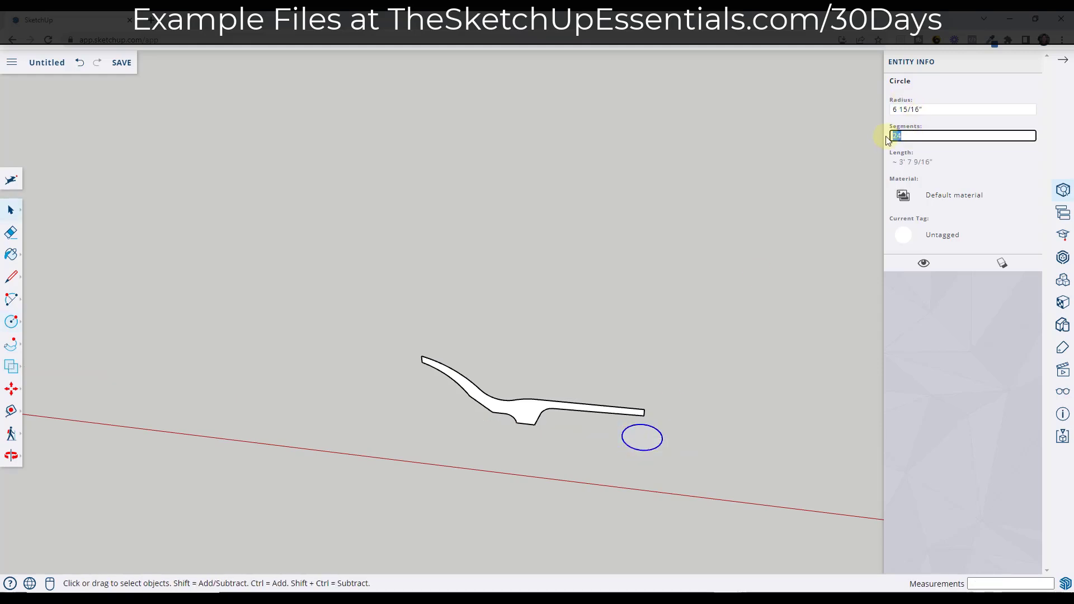
text(48)
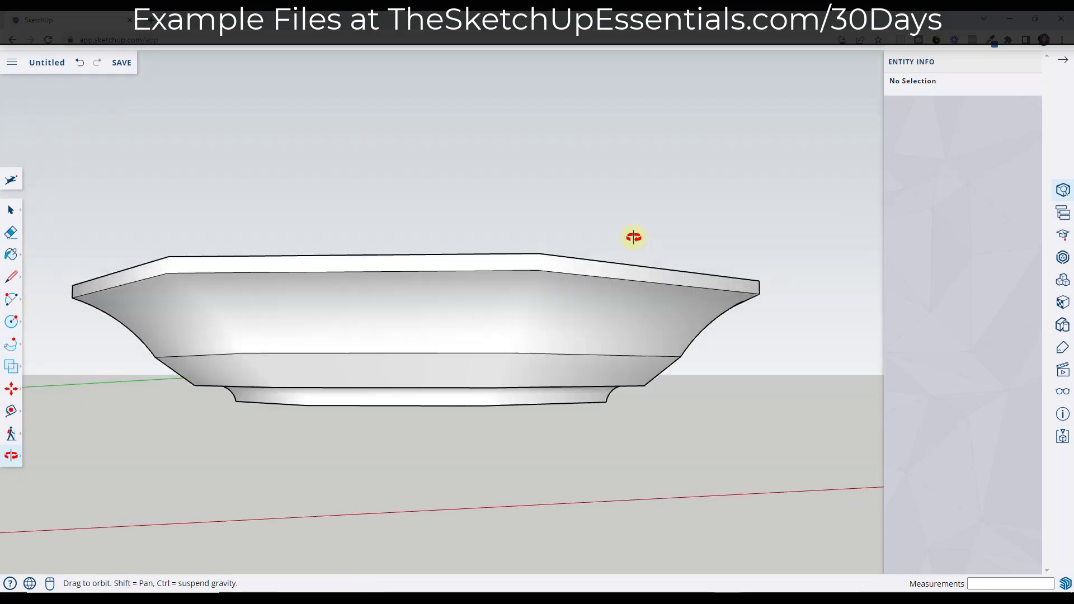
Orbit above and below the octagonal dish, then bring the second profile into view
drag(634, 237, 521, 439)
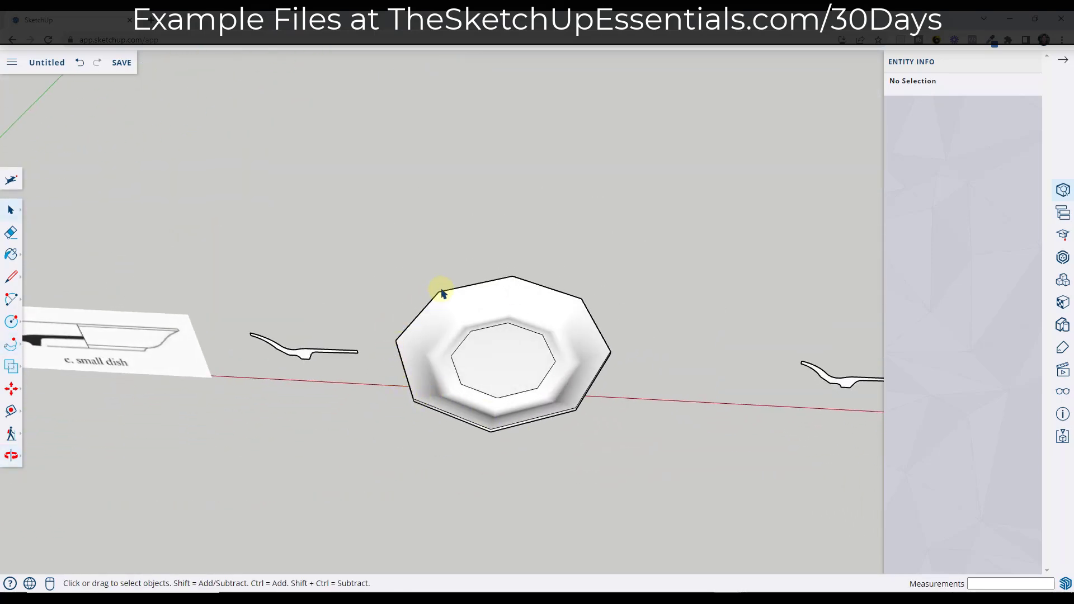
mouse_move(568, 418)
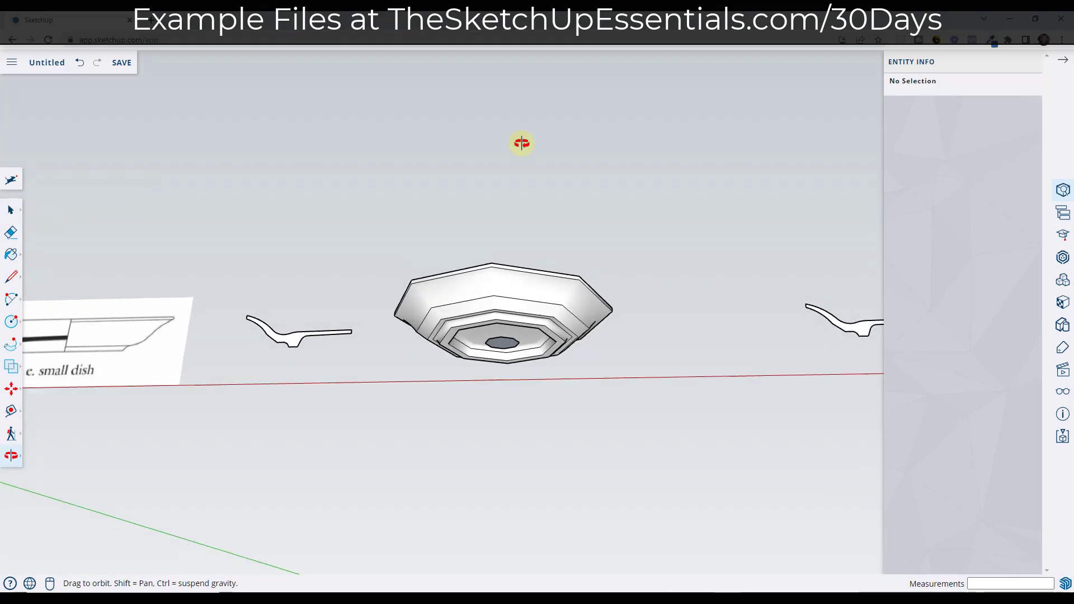
drag(521, 143, 524, 403)
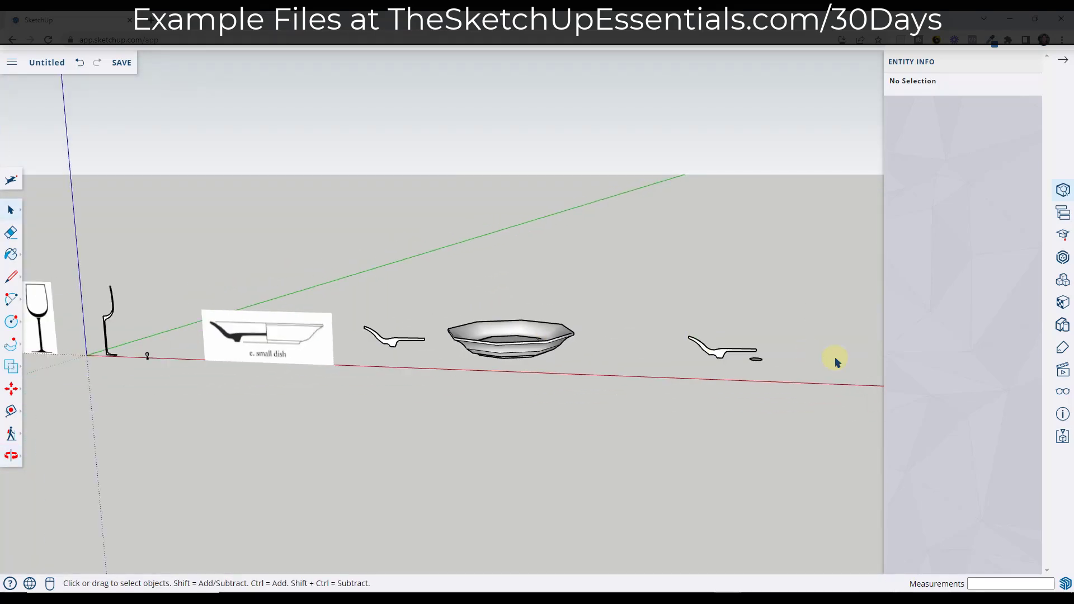
drag(836, 362, 373, 158)
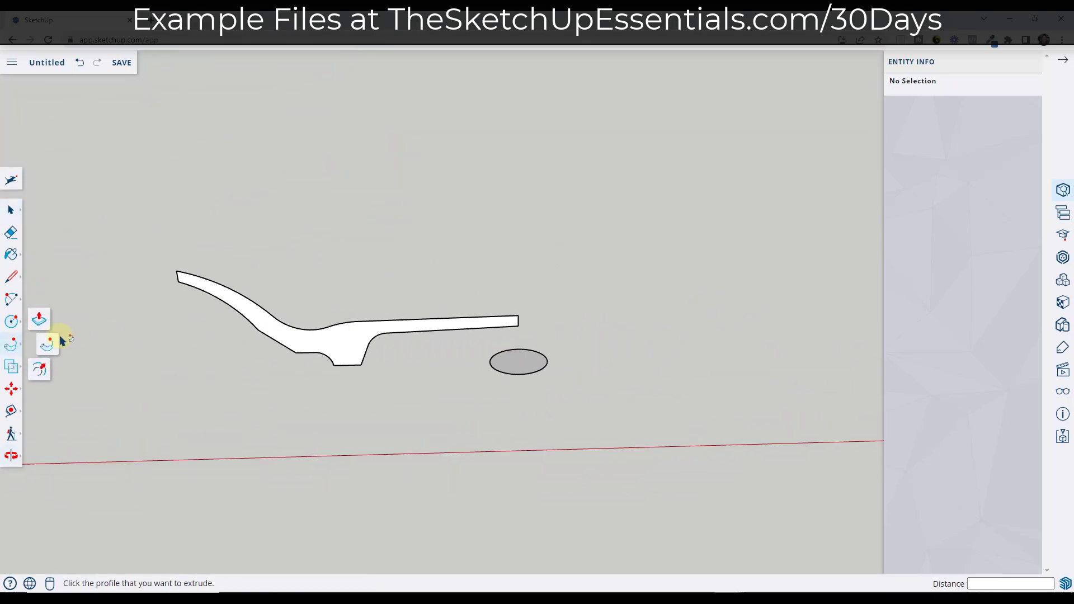
Activate Follow Me to sweep the second profile around its circle
click(509, 326)
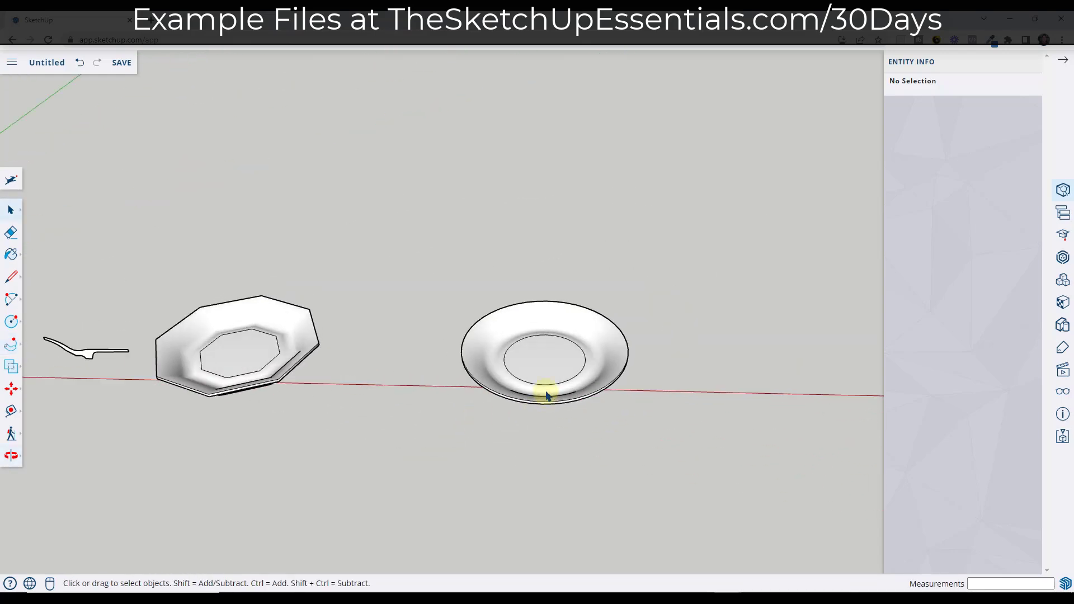
mouse_move(528, 418)
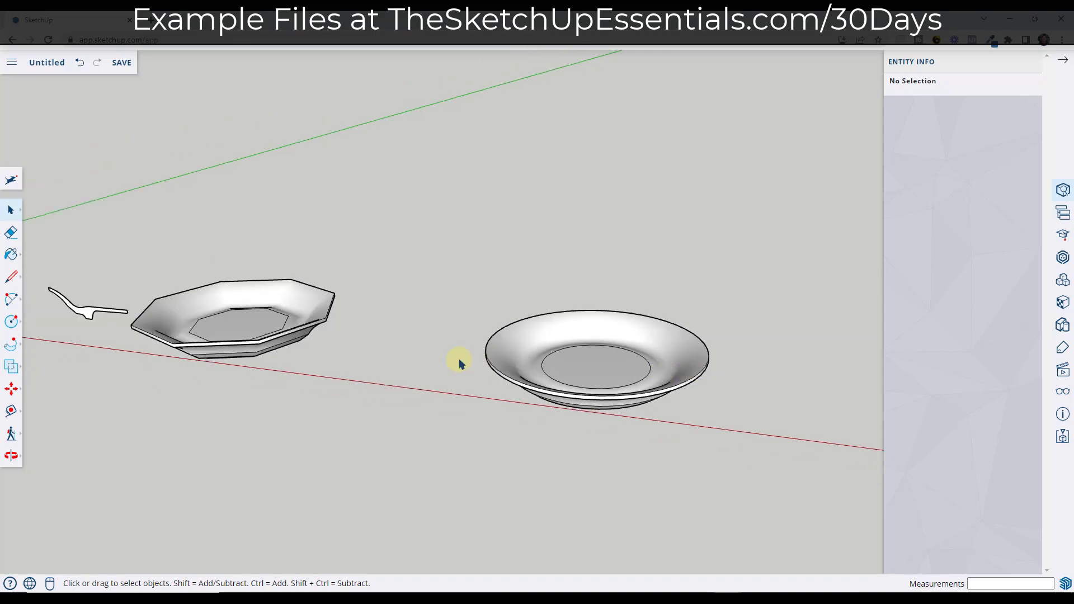
Select the whole round plate to read its 11,138 entity count
click(233, 322)
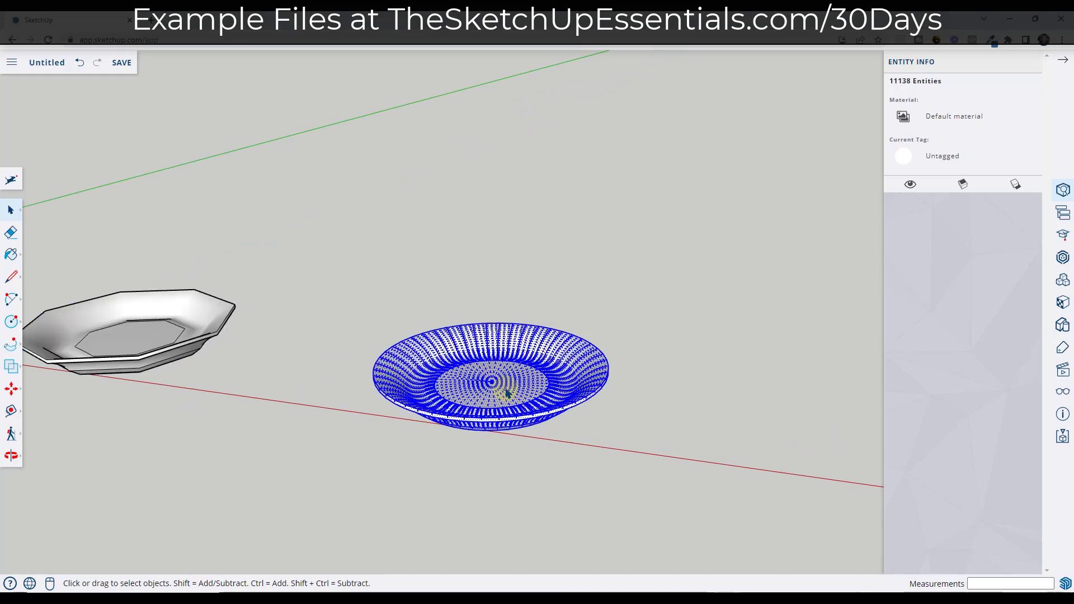
mouse_move(480, 367)
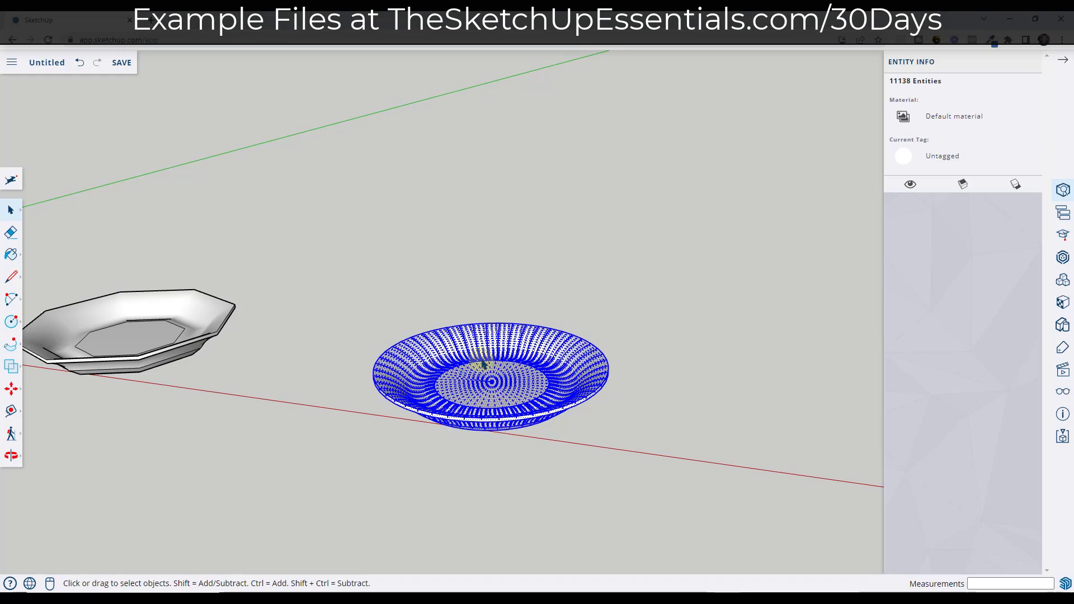
mouse_move(175, 348)
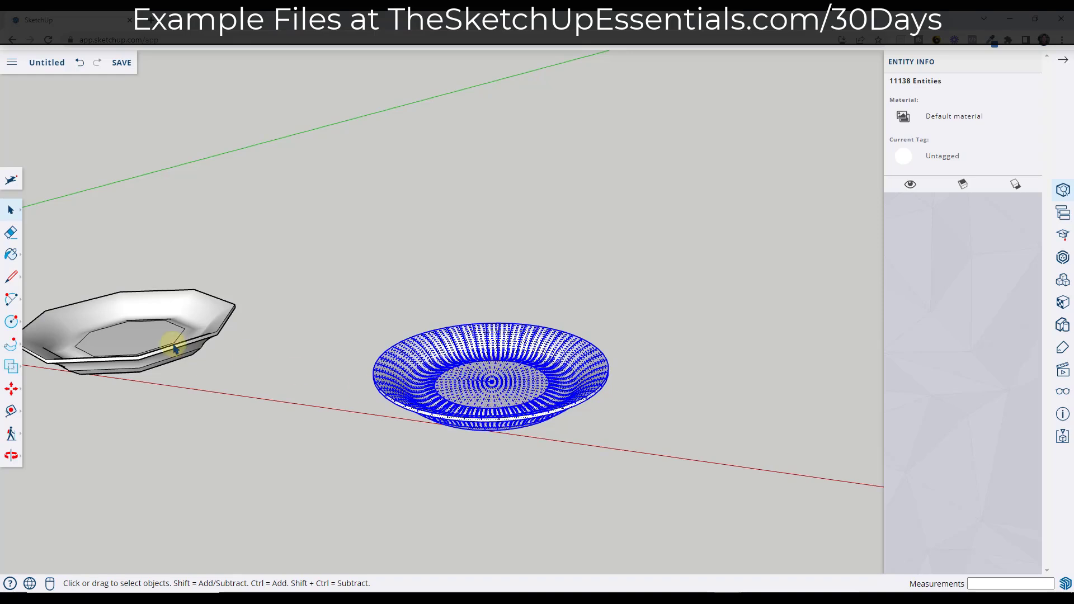